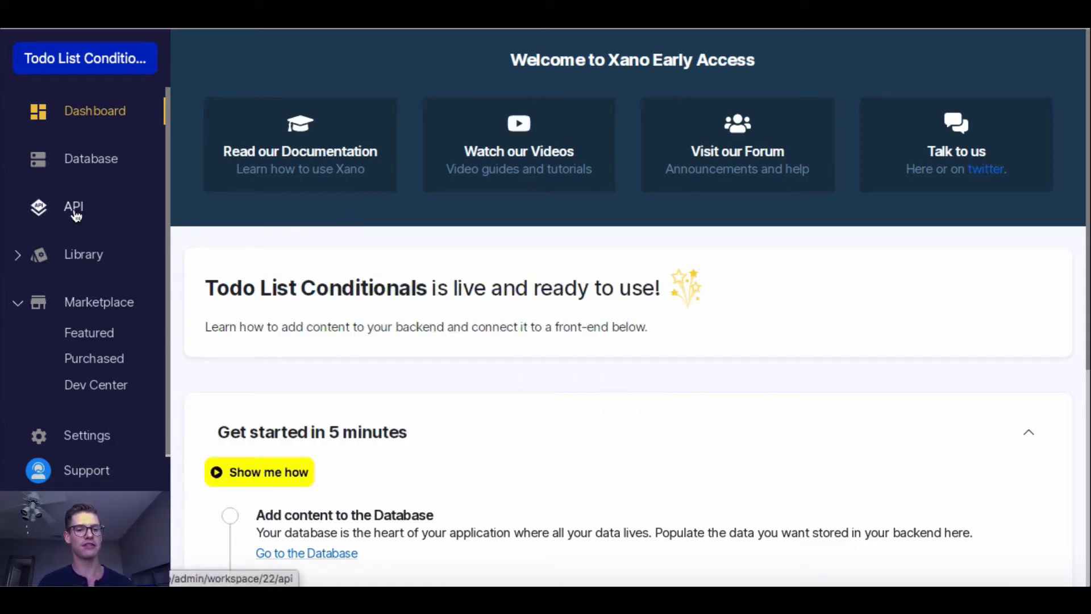
Go to API groups and explore the todo group's GET, POST and DELETE /todo endpoints
{"action": "left_click", "coordinate": [73, 206]}
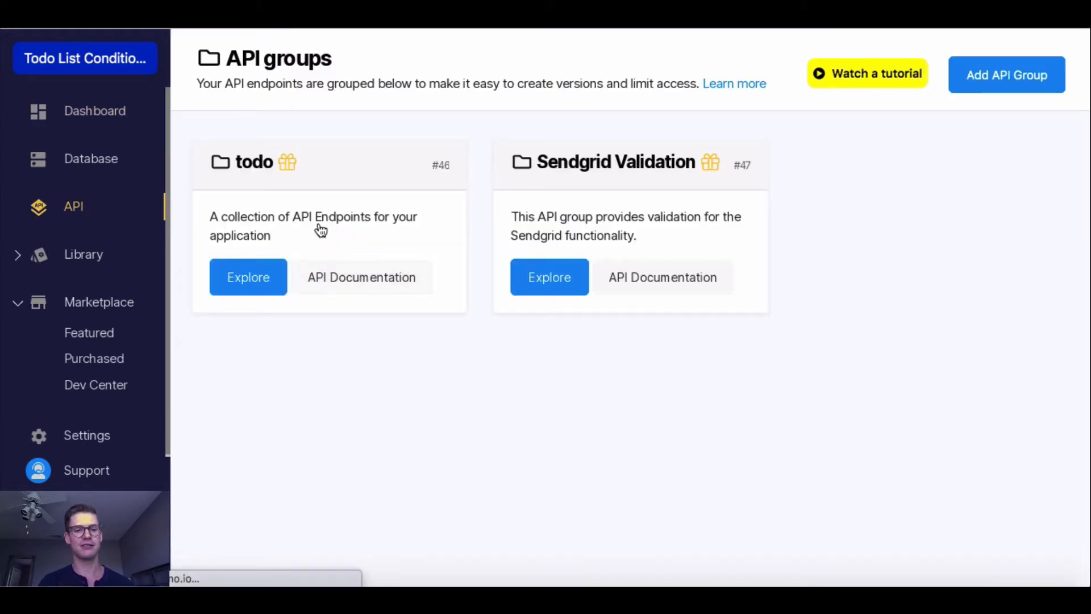
{"action": "left_click", "coordinate": [247, 276]}
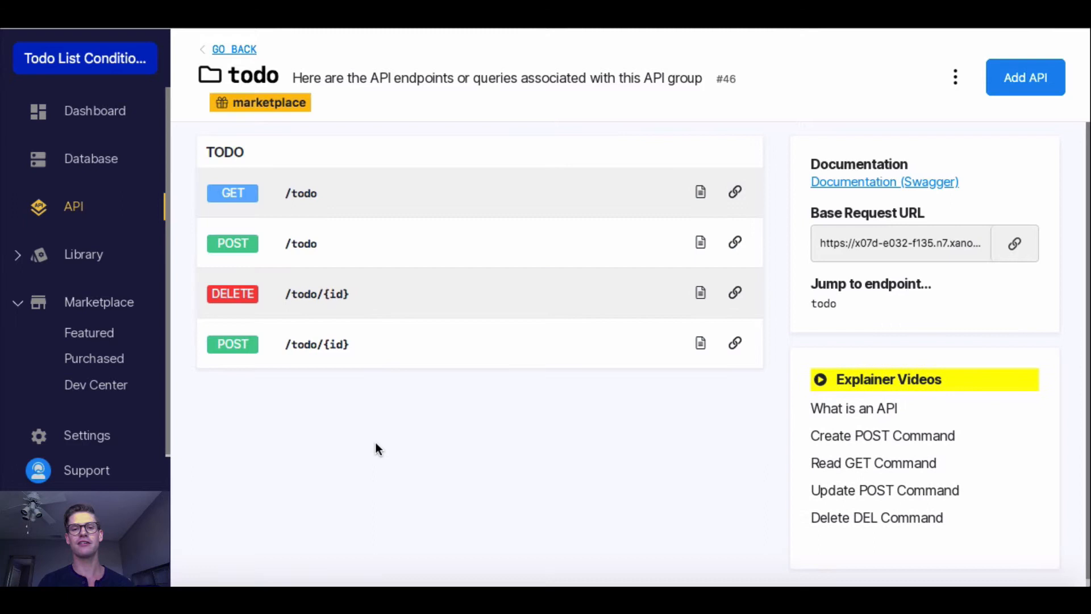
{"action": "mouse_move", "coordinate": [371, 437]}
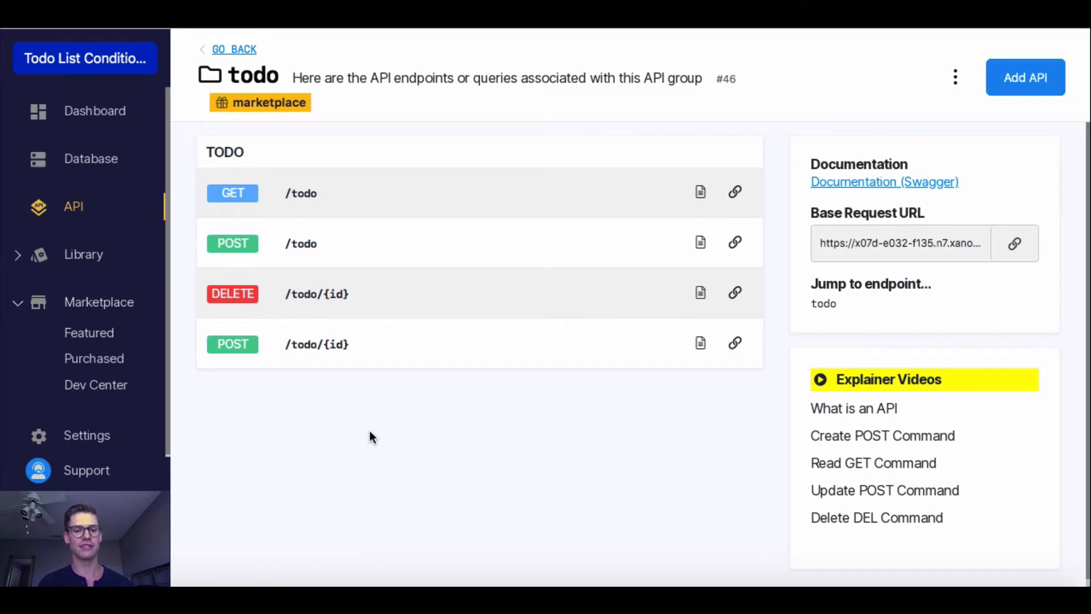
{"action": "mouse_move", "coordinate": [334, 248]}
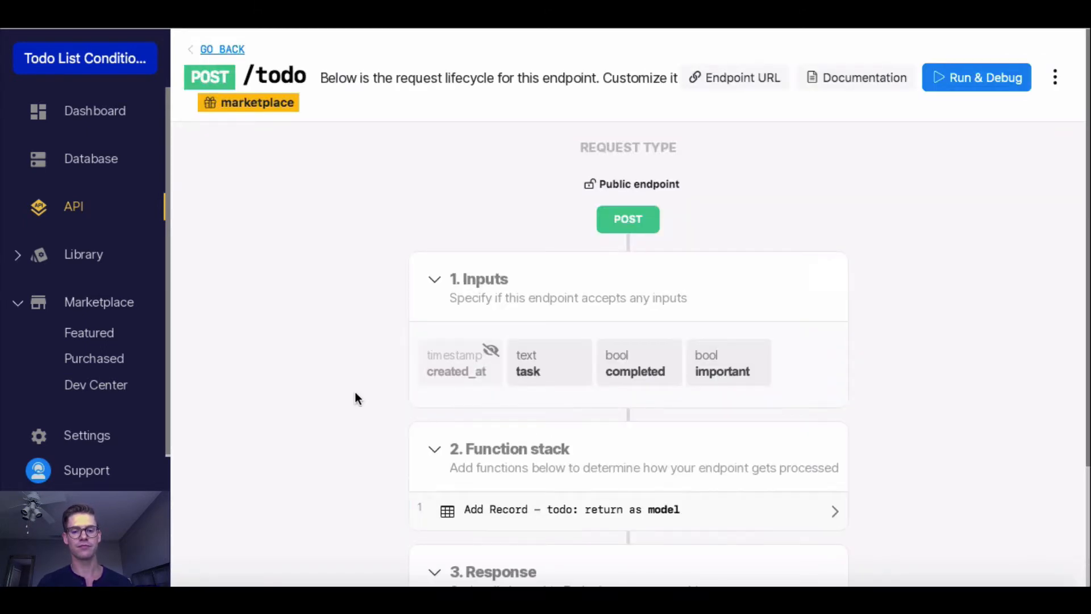
Scroll to the POST /todo function stack and add a Conditional as its second step
{"action": "scroll", "scroll_direction": "down", "scroll_amount": 3}
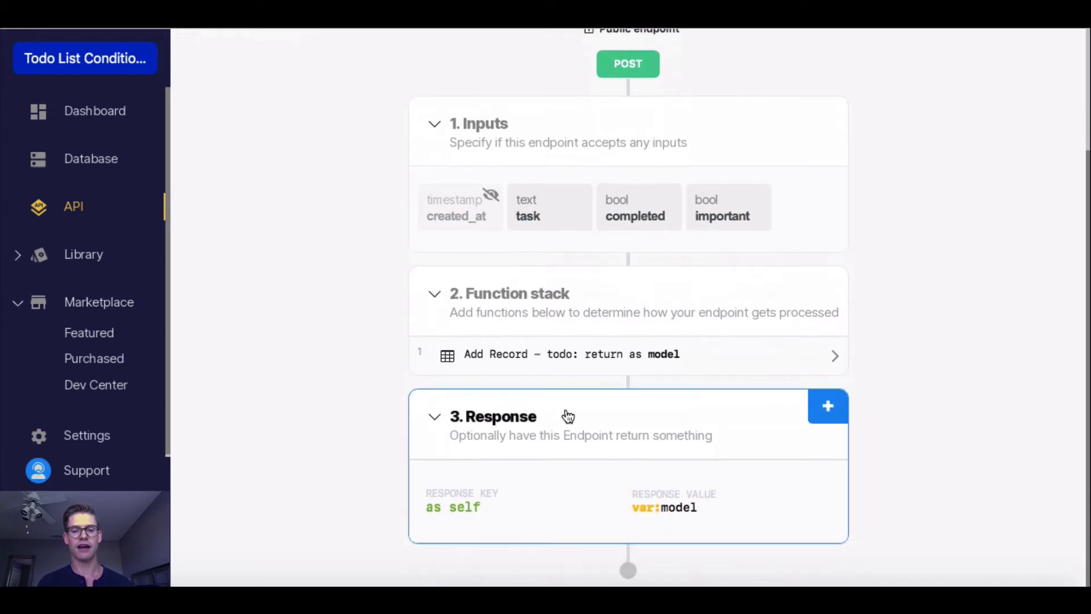
{"action": "left_click", "coordinate": [828, 406]}
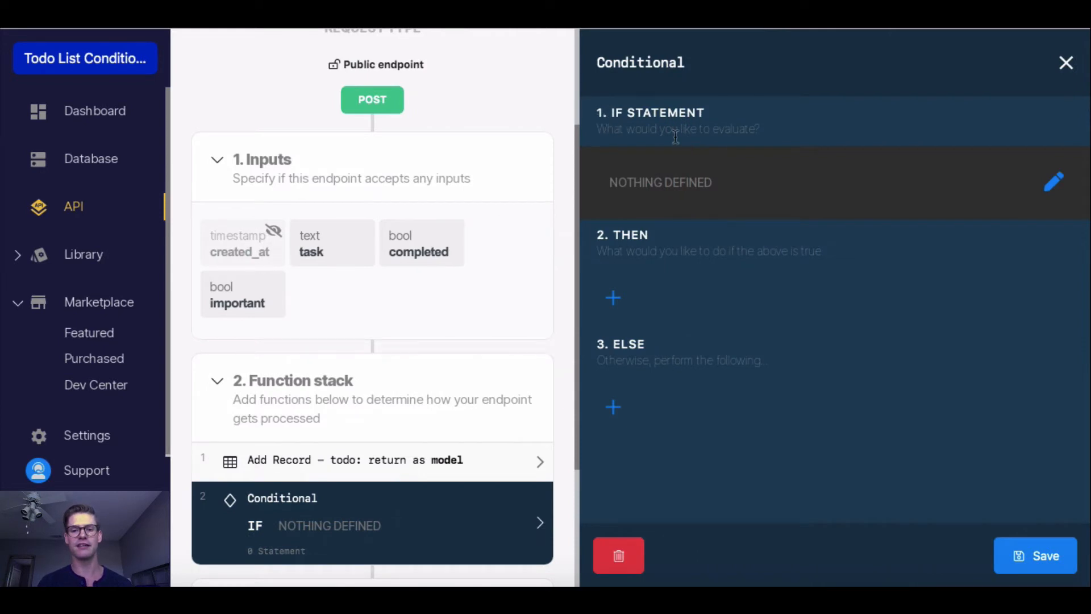
{"action": "mouse_move", "coordinate": [682, 272]}
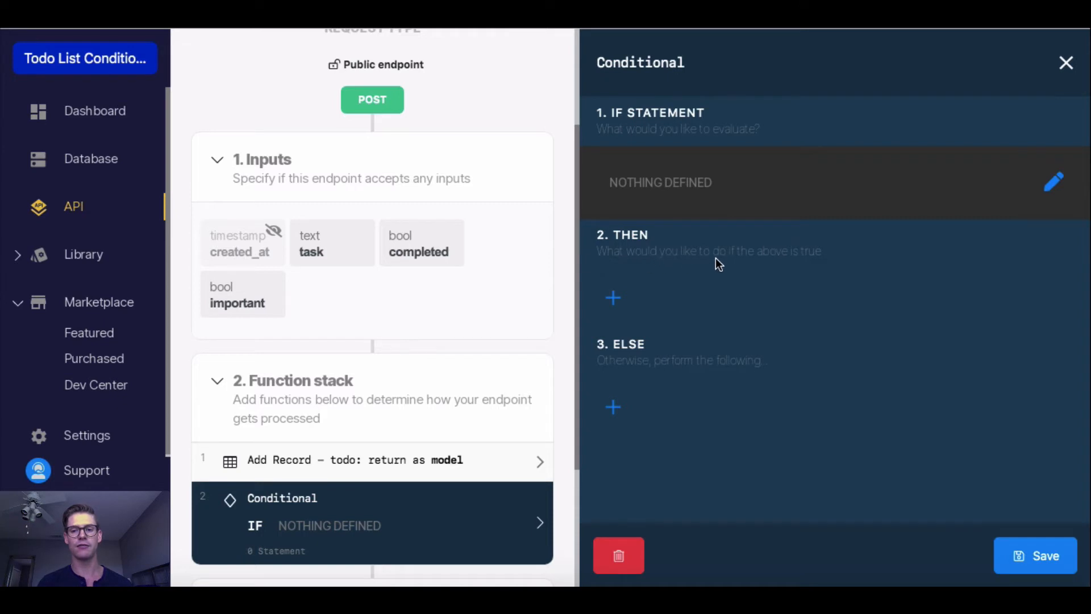
{"action": "mouse_move", "coordinate": [710, 390]}
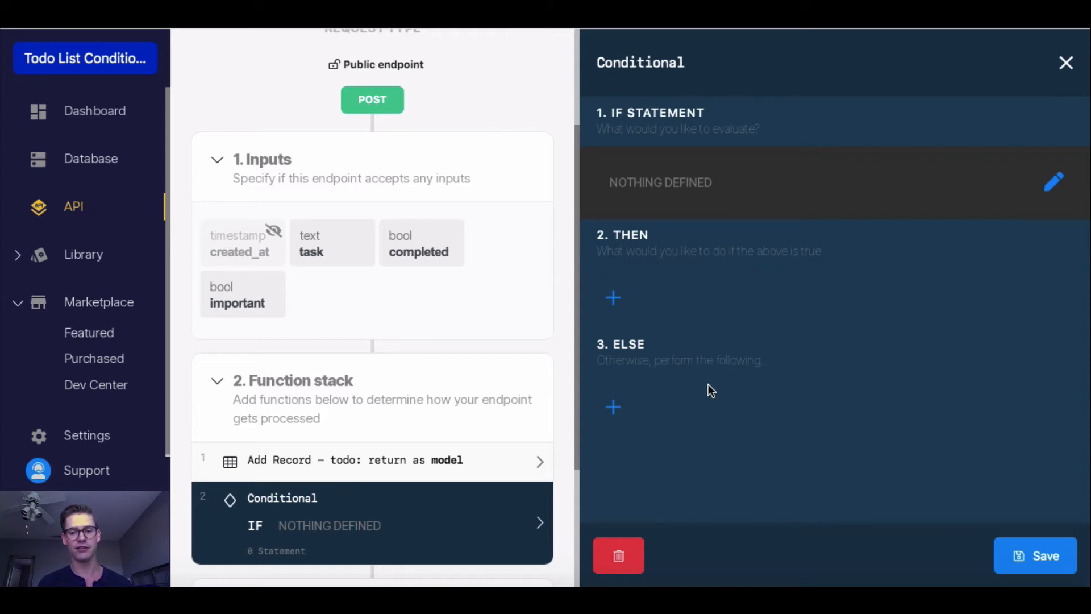
{"action": "mouse_move", "coordinate": [706, 375]}
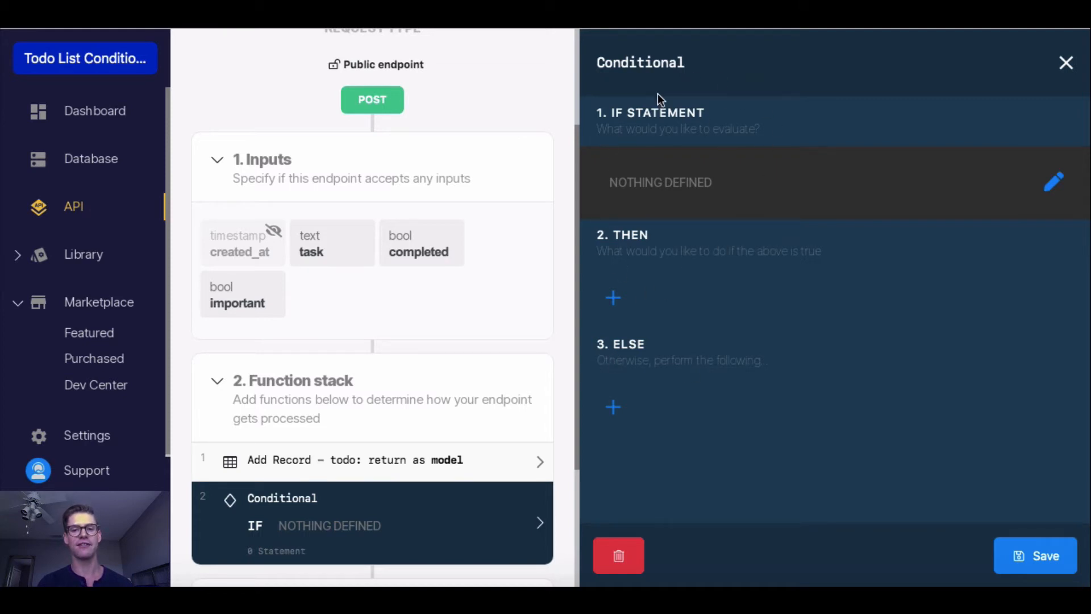
{"action": "mouse_move", "coordinate": [687, 410]}
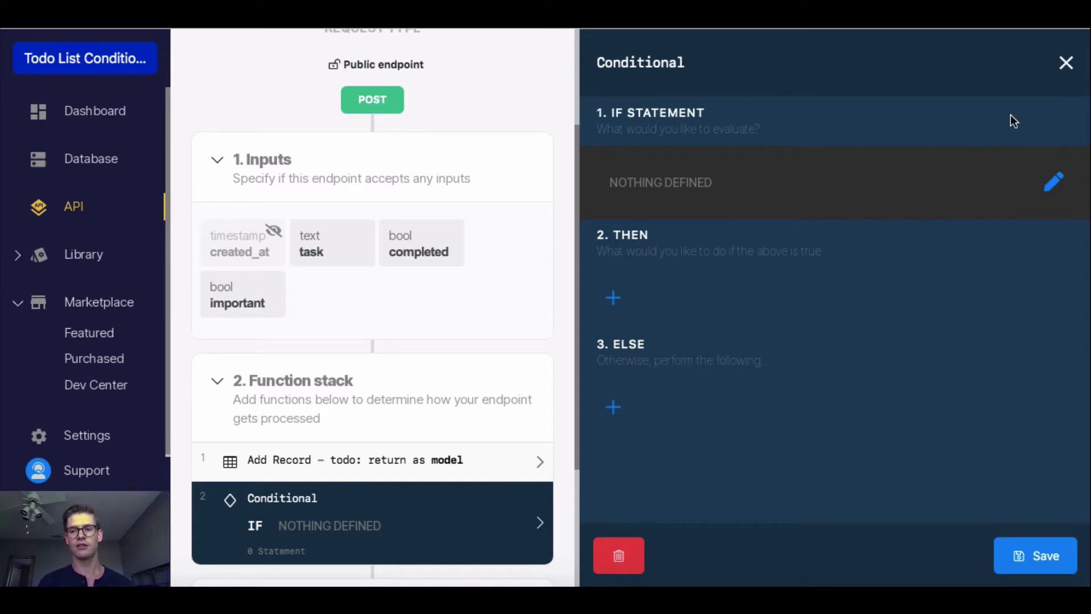
Add and save a bool input named send_reminder, then dismiss the confirmation notice
{"action": "left_click", "coordinate": [1066, 62]}
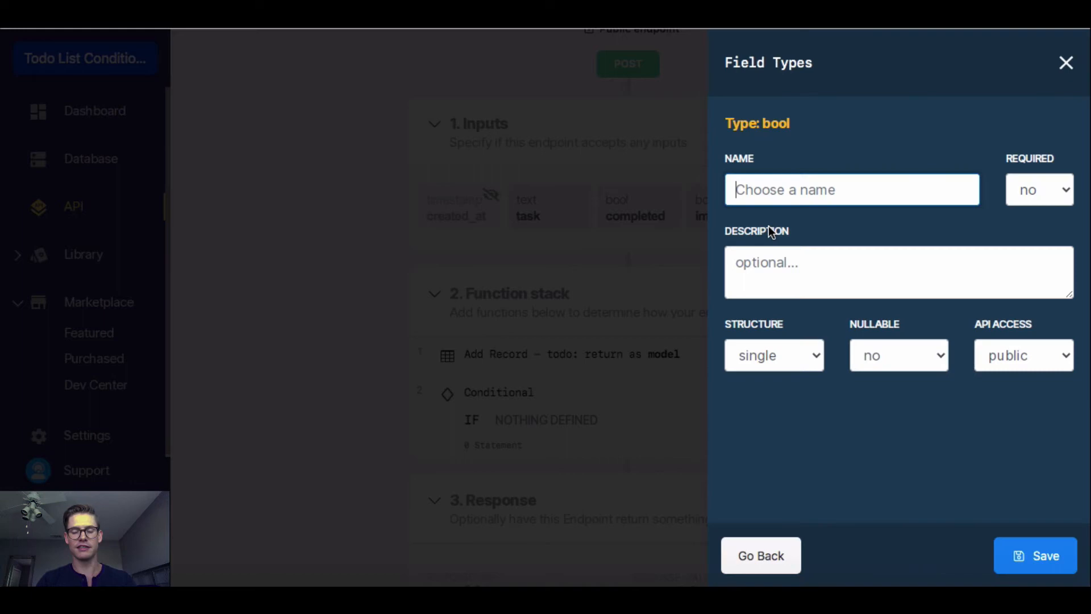
{"action": "type", "text": "send_reminder"}
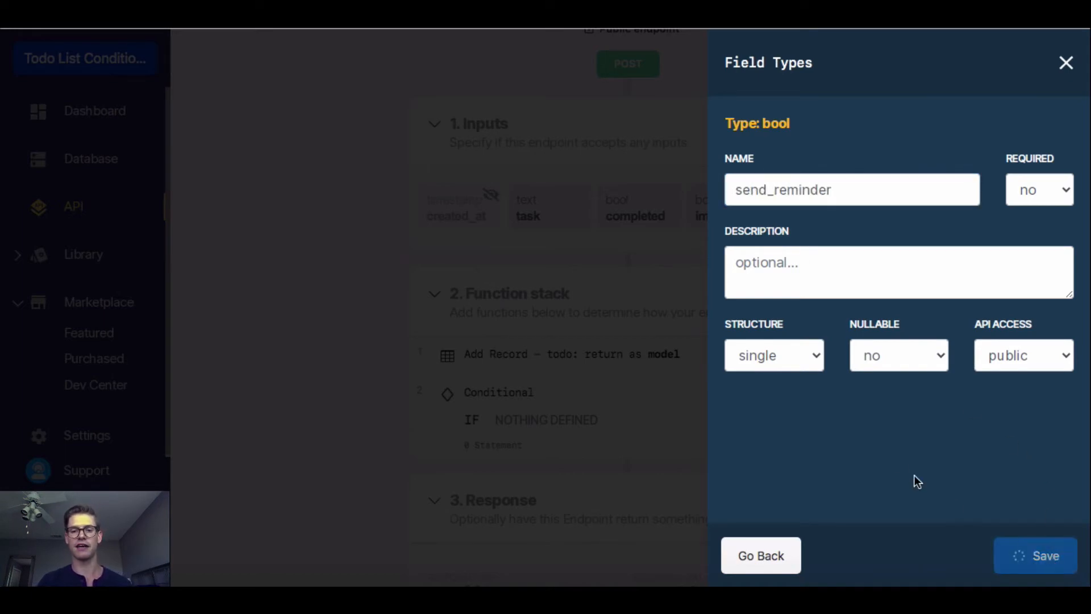
{"action": "left_click", "coordinate": [1035, 555]}
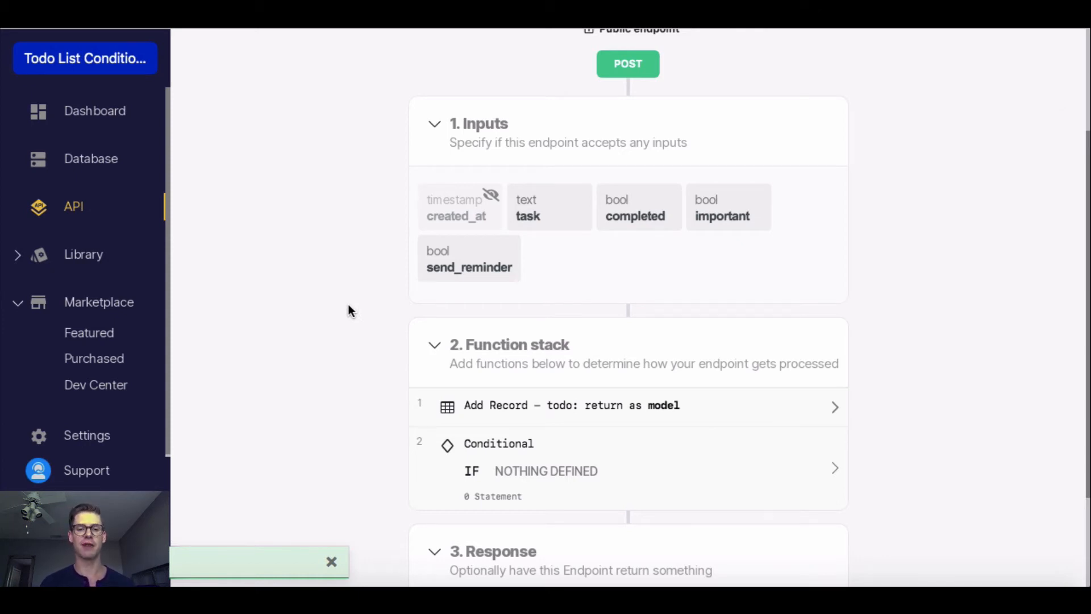
{"action": "left_click", "coordinate": [469, 259]}
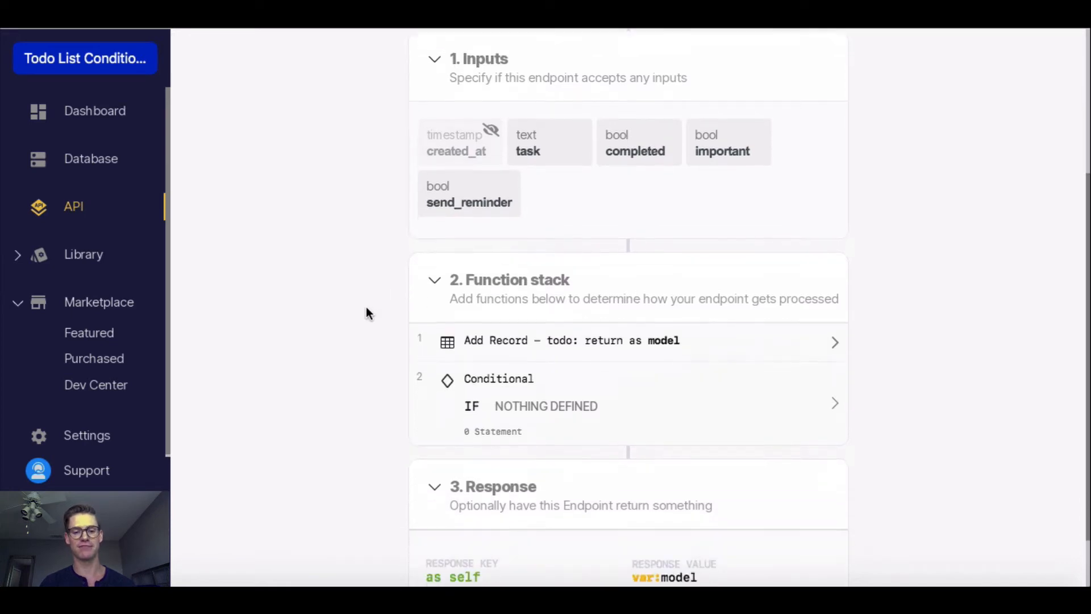
Set the Conditional's IF statement to input:send_reminder = constant bool true
{"action": "scroll", "scroll_direction": "down", "scroll_amount": 3}
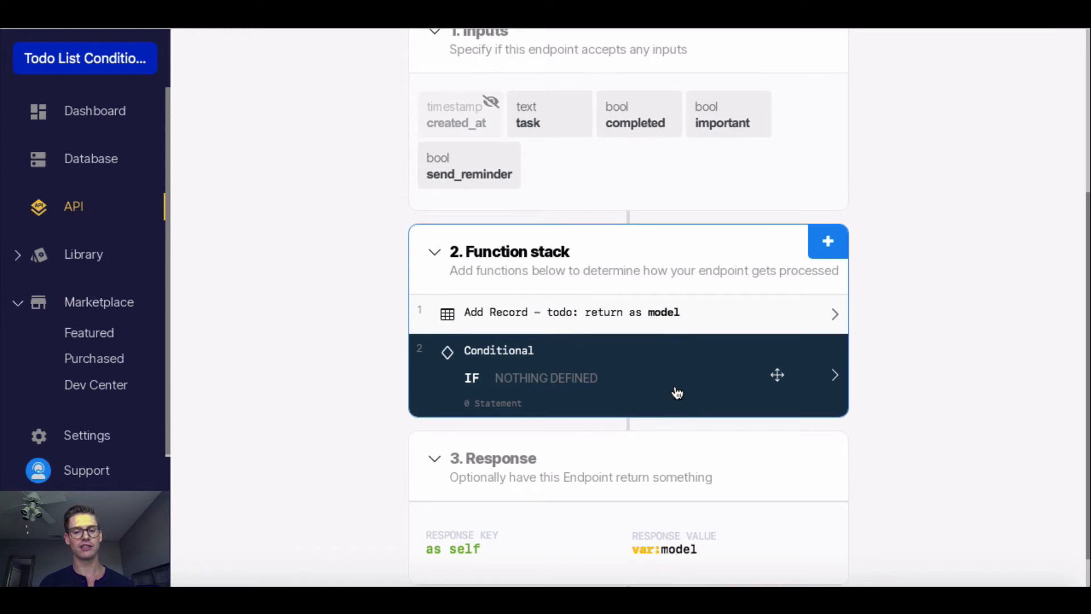
{"action": "mouse_move", "coordinate": [673, 389]}
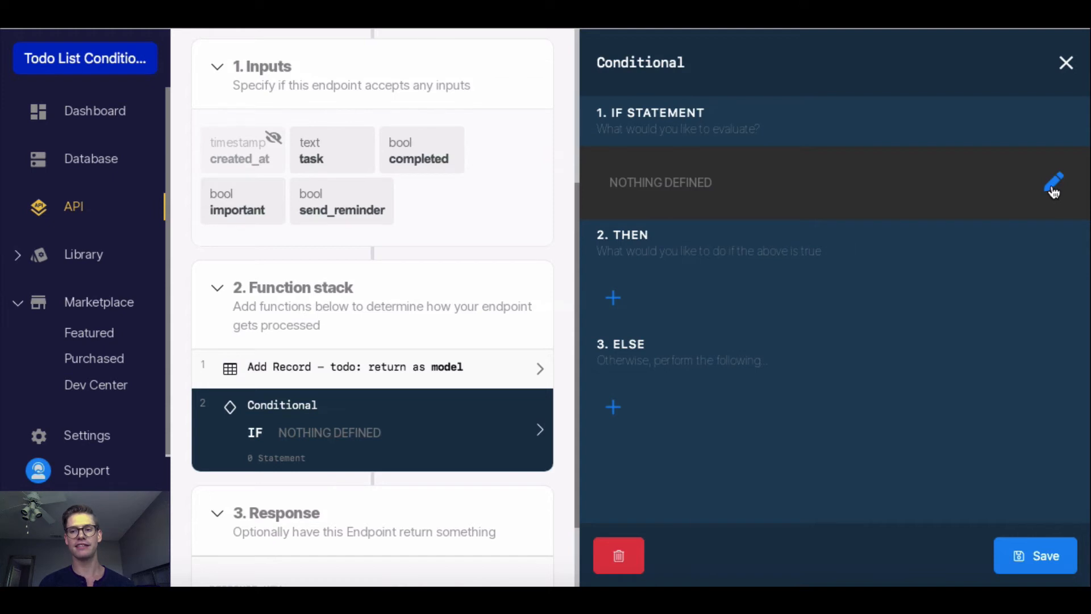
{"action": "left_click", "coordinate": [1054, 182]}
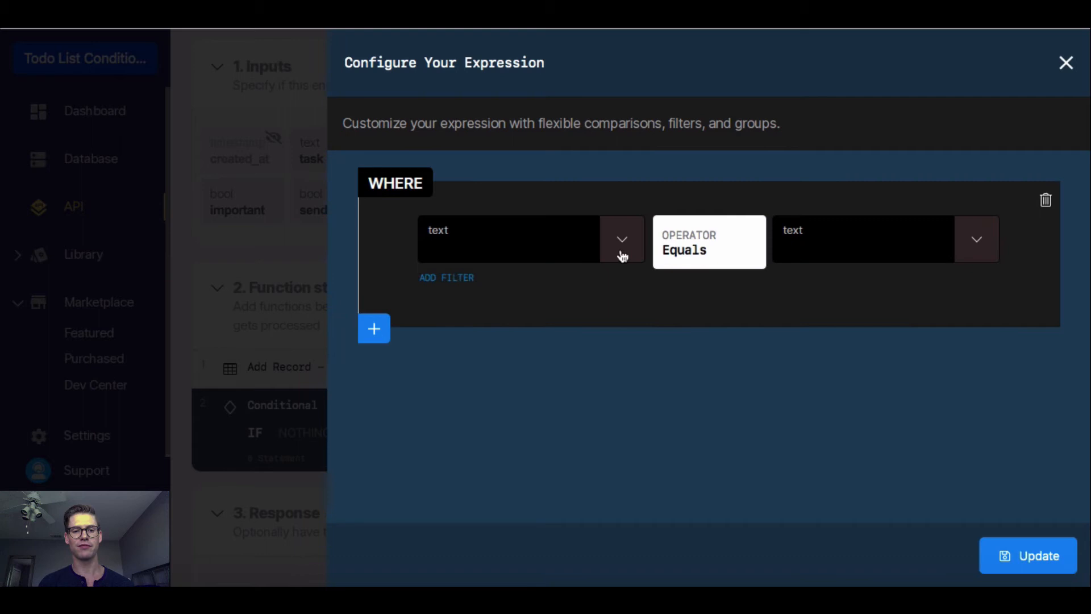
{"action": "left_click", "coordinate": [620, 239]}
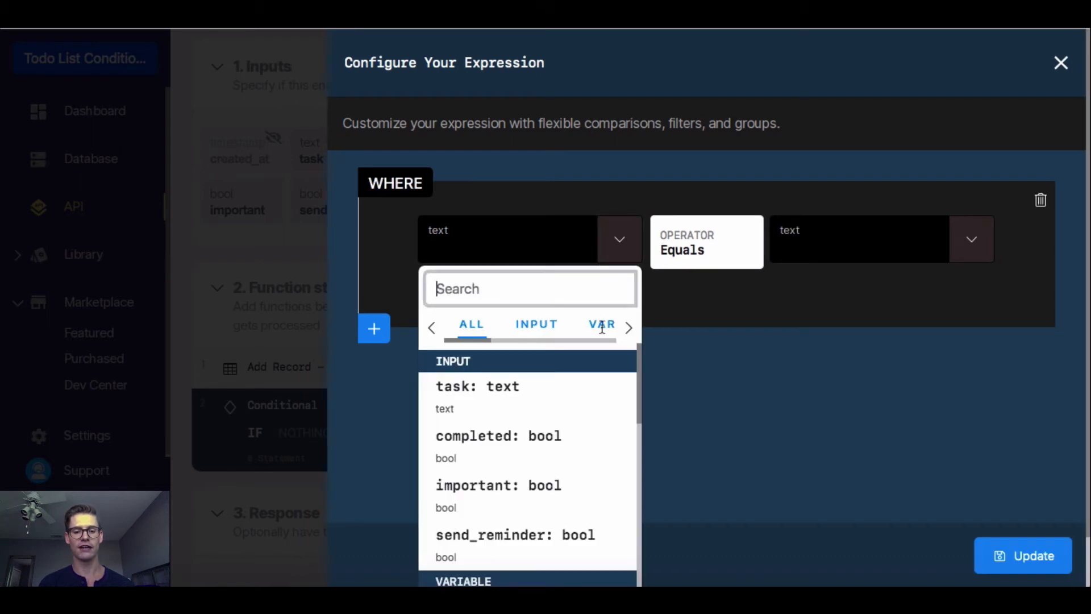
{"action": "left_click", "coordinate": [515, 534]}
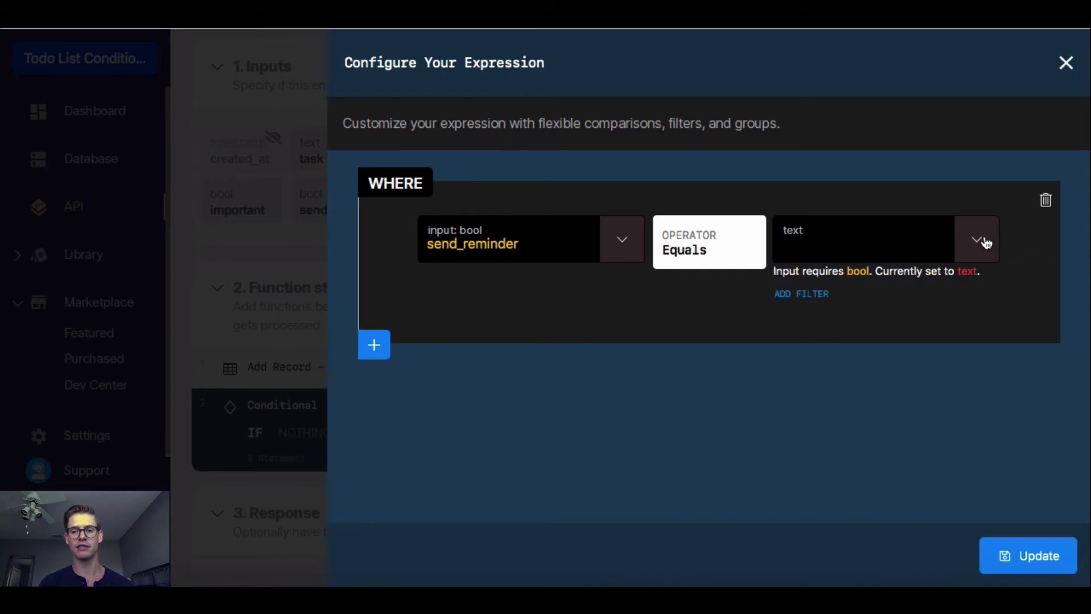
{"action": "left_click", "coordinate": [979, 238]}
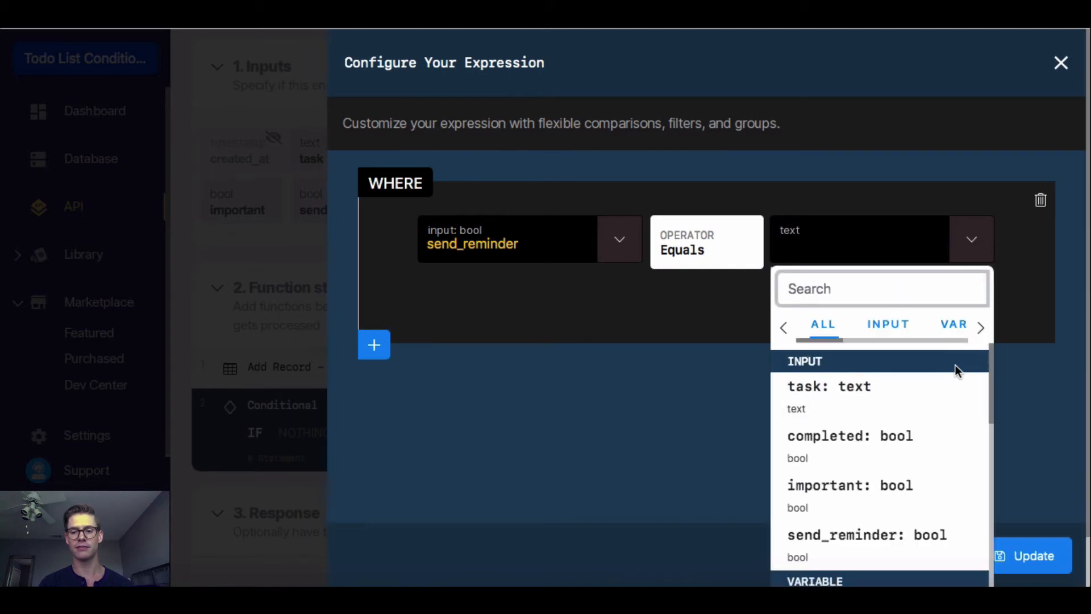
{"action": "left_click", "coordinate": [982, 327]}
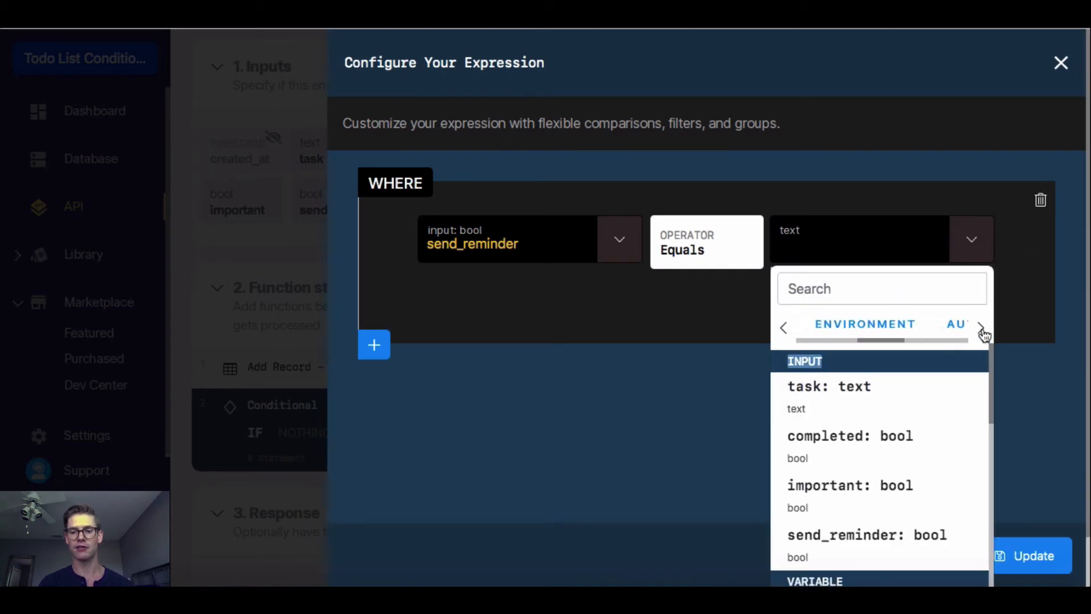
{"action": "left_click", "coordinate": [981, 328]}
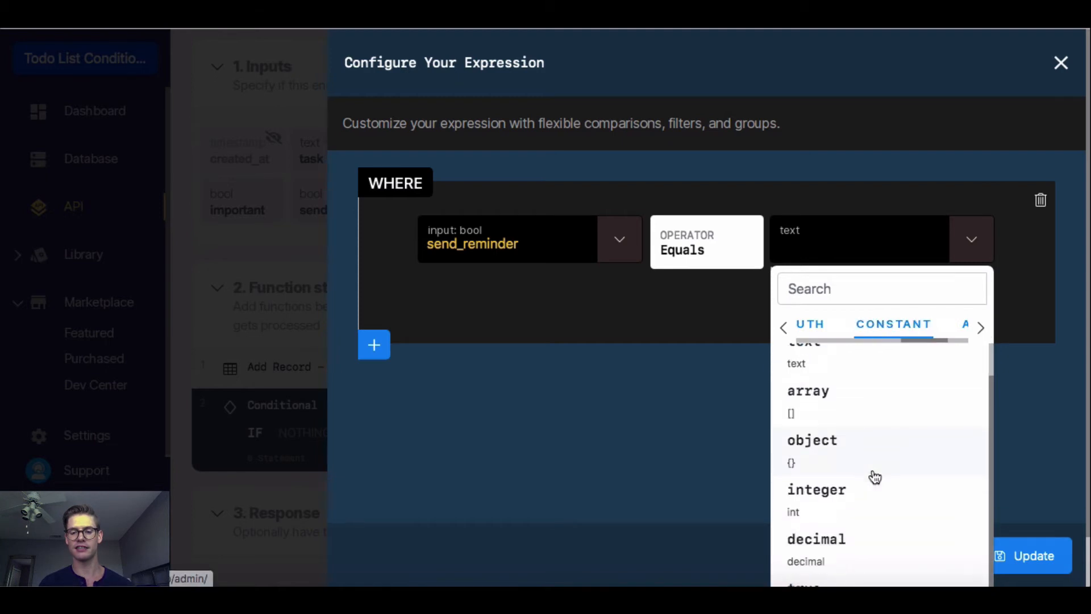
{"action": "left_click", "coordinate": [800, 585]}
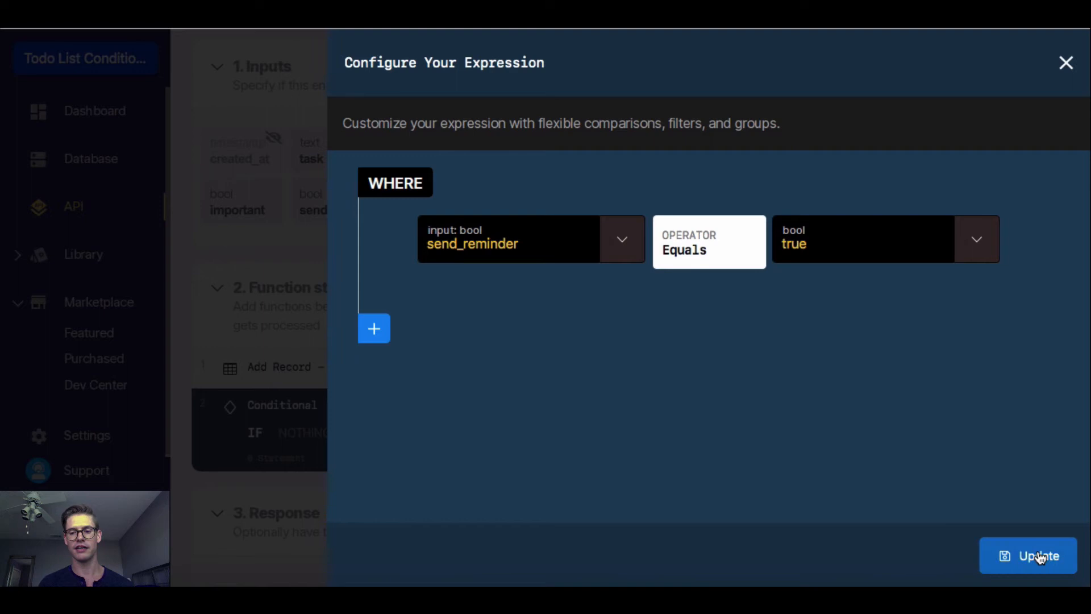
{"action": "left_click", "coordinate": [1034, 556]}
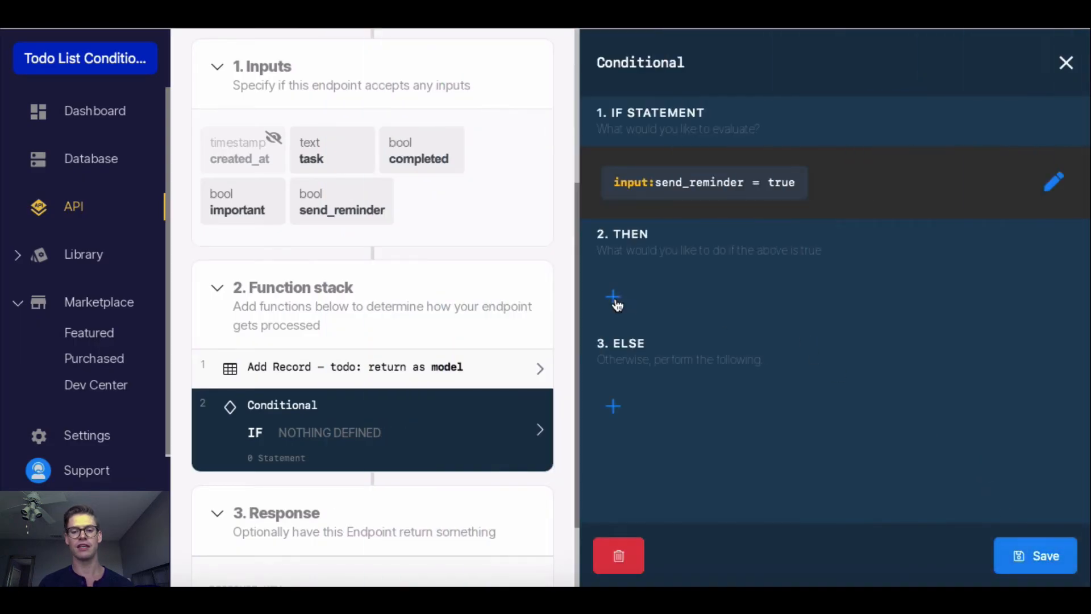
{"action": "mouse_move", "coordinate": [614, 303]}
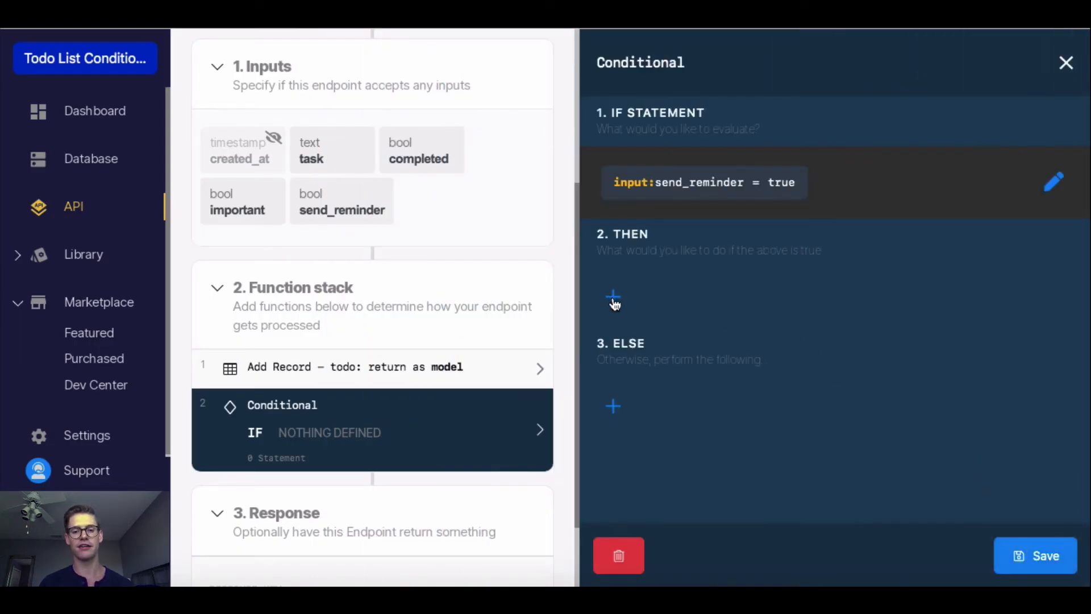
Add sendgrid_basic_send to the Conditional's THEN branch
{"action": "left_click", "coordinate": [613, 300]}
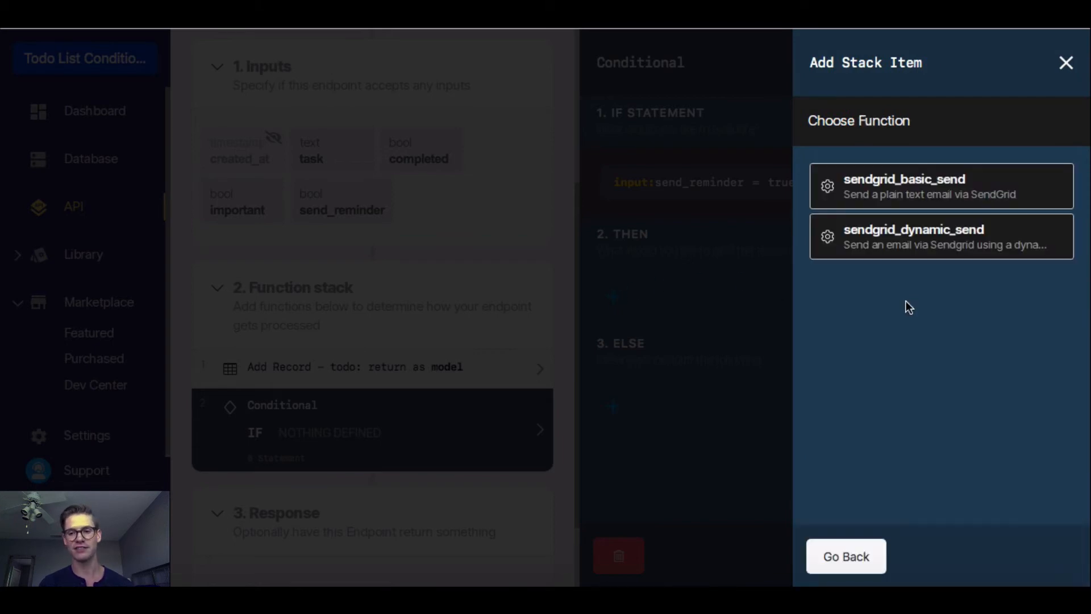
{"action": "mouse_move", "coordinate": [912, 195]}
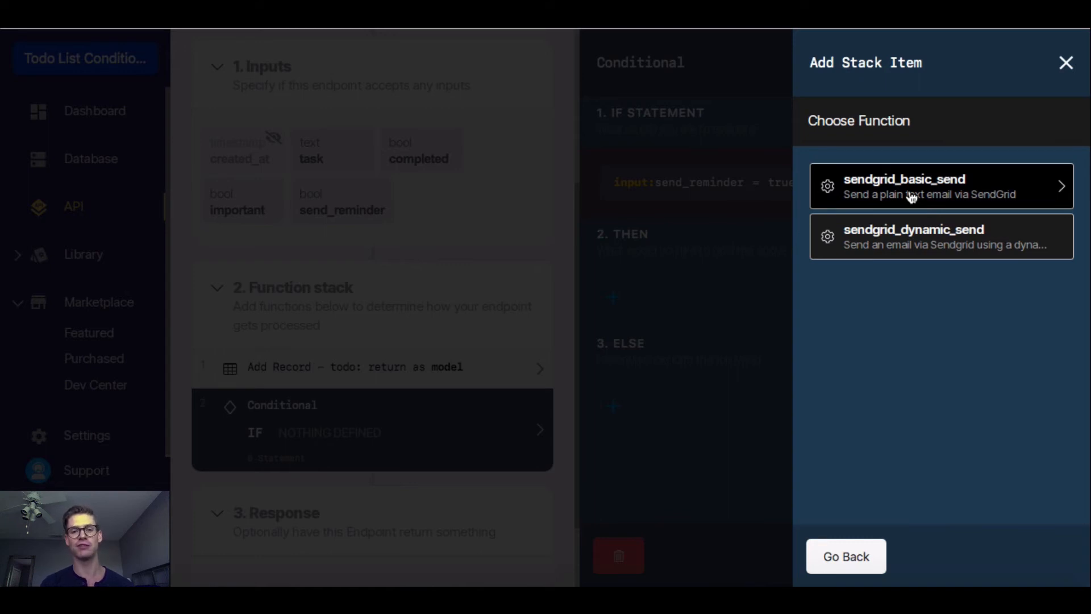
{"action": "left_click", "coordinate": [904, 185]}
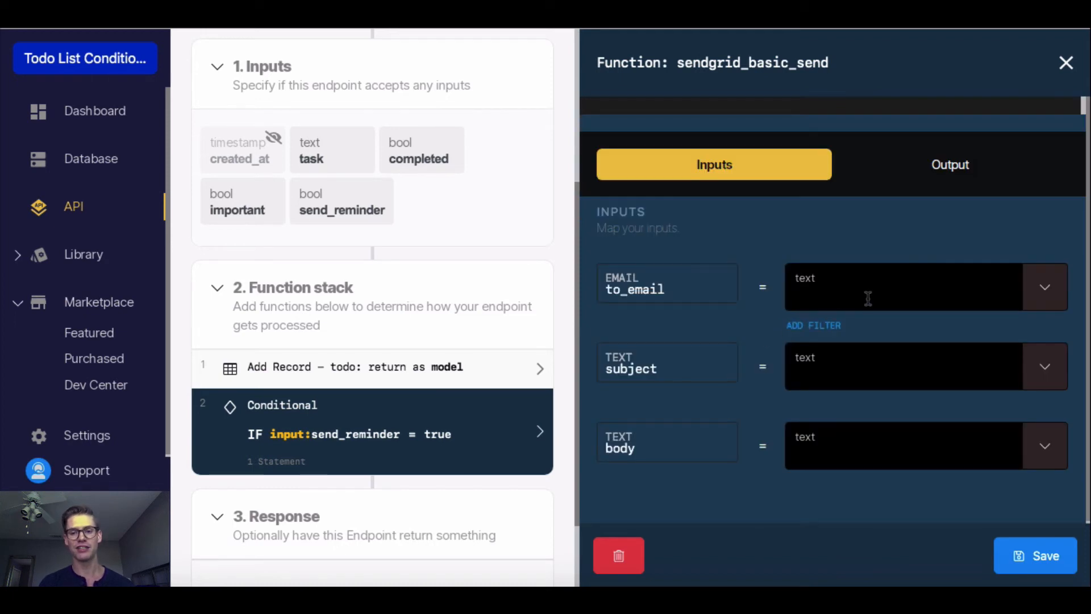
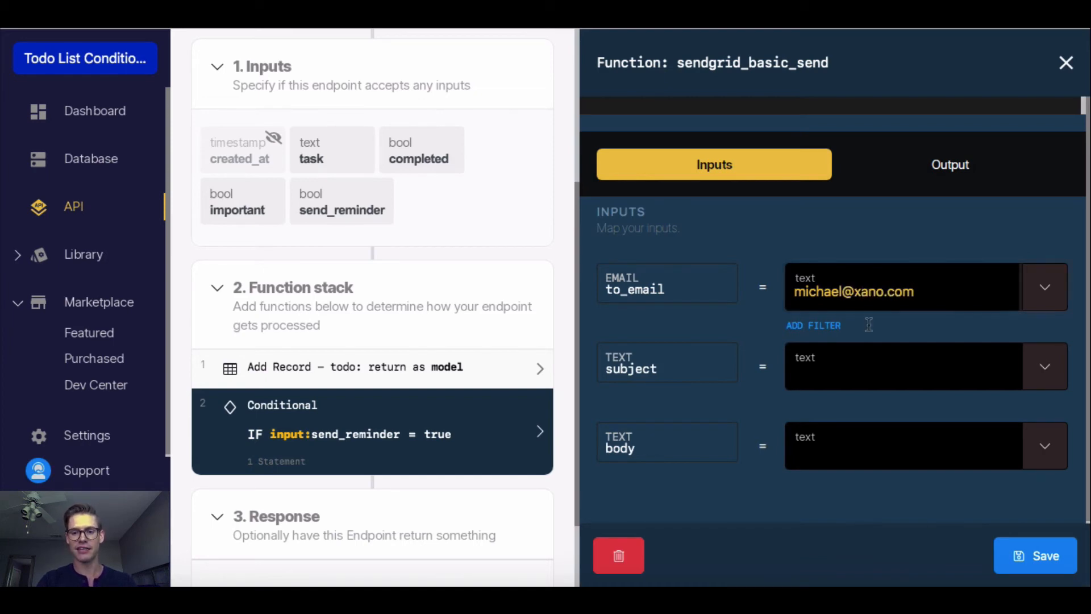
{"action": "type", "text": "REMIND"}
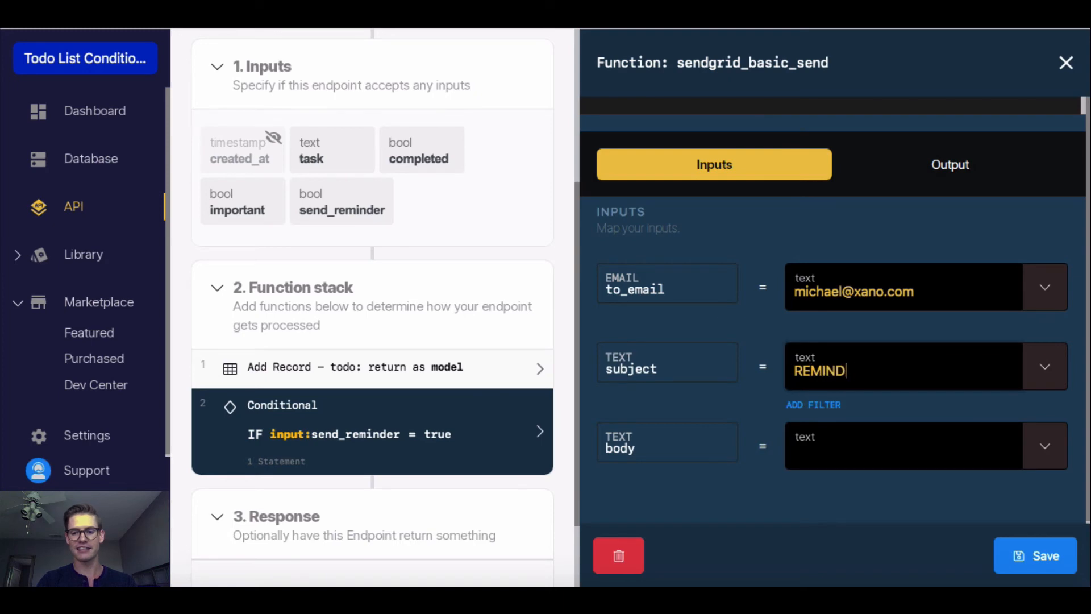
{"action": "left_click", "coordinate": [905, 446]}
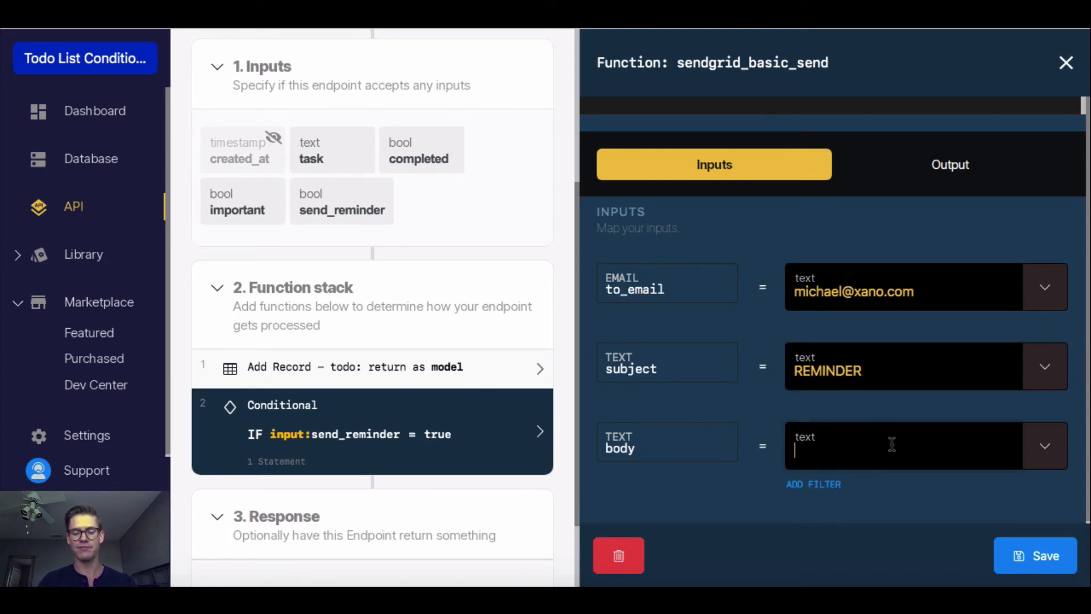
{"action": "mouse_move", "coordinate": [1050, 450]}
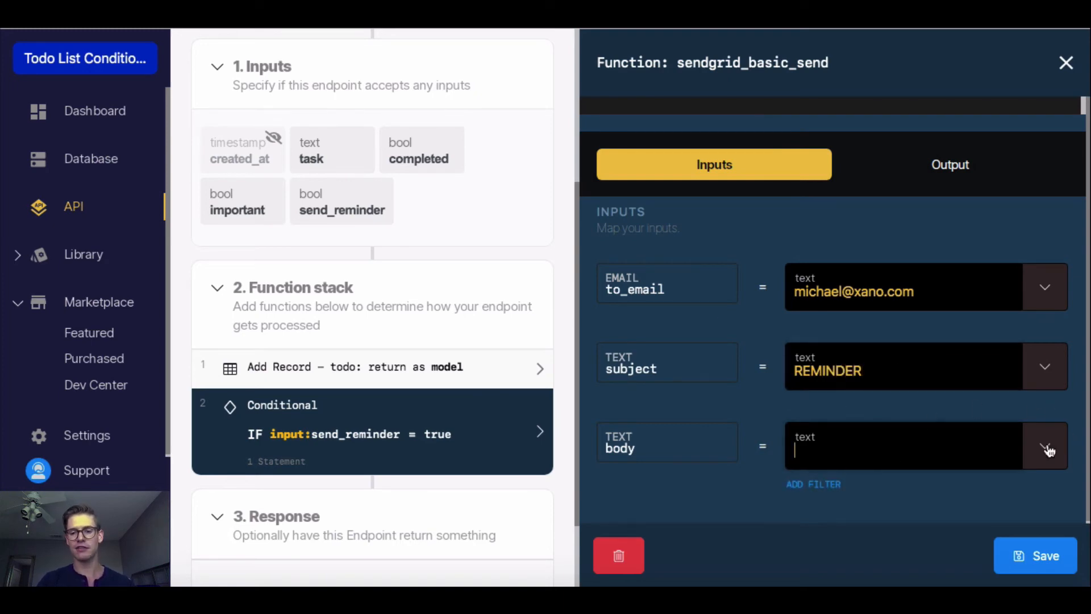
{"action": "left_click", "coordinate": [1044, 446]}
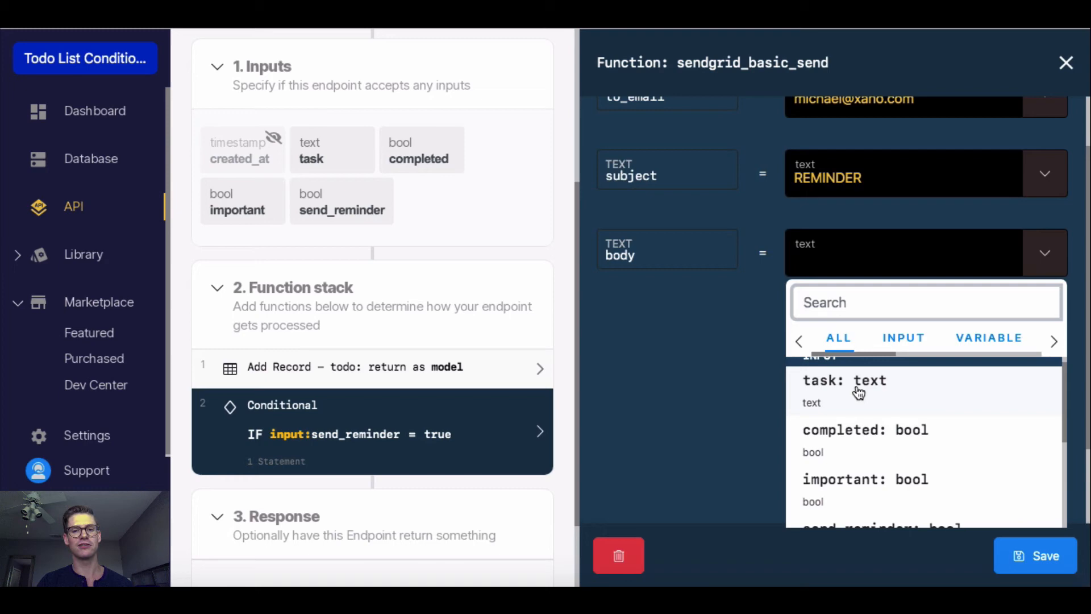
{"action": "left_click", "coordinate": [844, 381]}
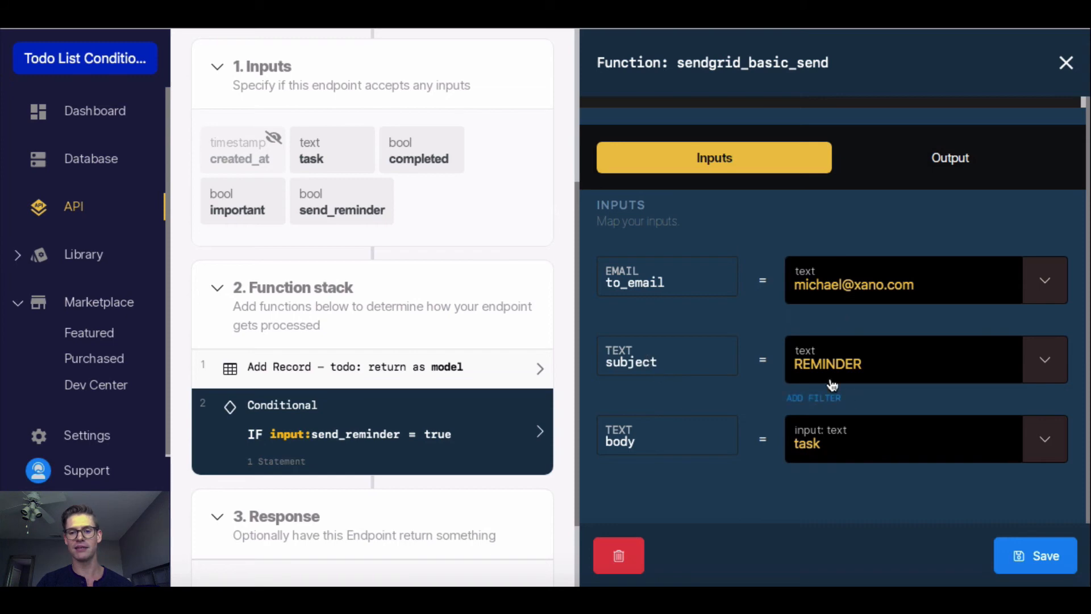
{"action": "mouse_move", "coordinate": [878, 501]}
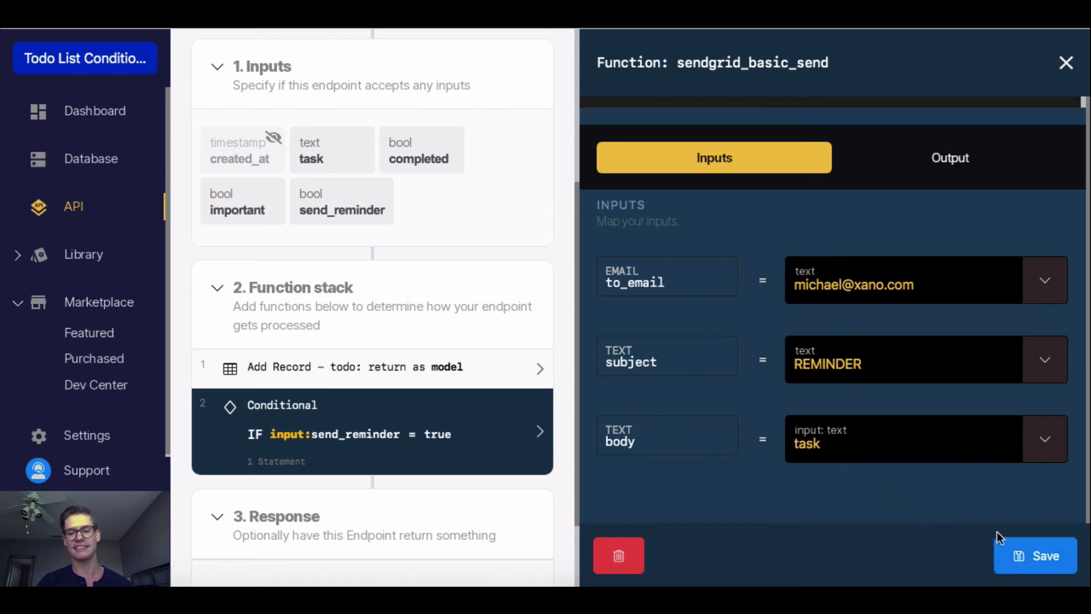
{"action": "left_click", "coordinate": [1035, 556]}
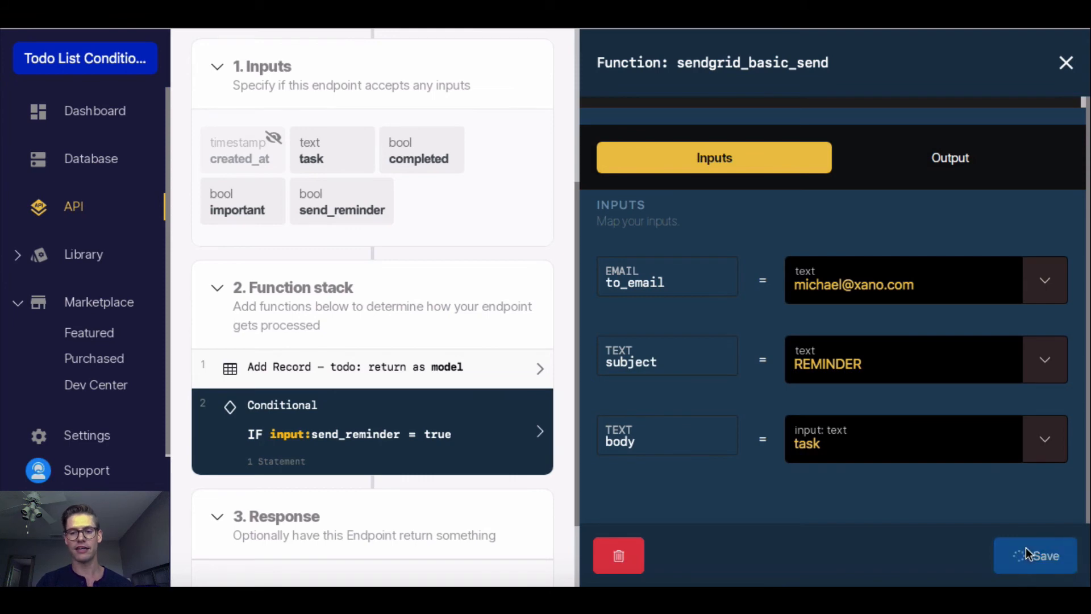
Save the conditional and enter test input: task 'Make more Xano videos', important and send_reminder true
{"action": "left_click", "coordinate": [1035, 555]}
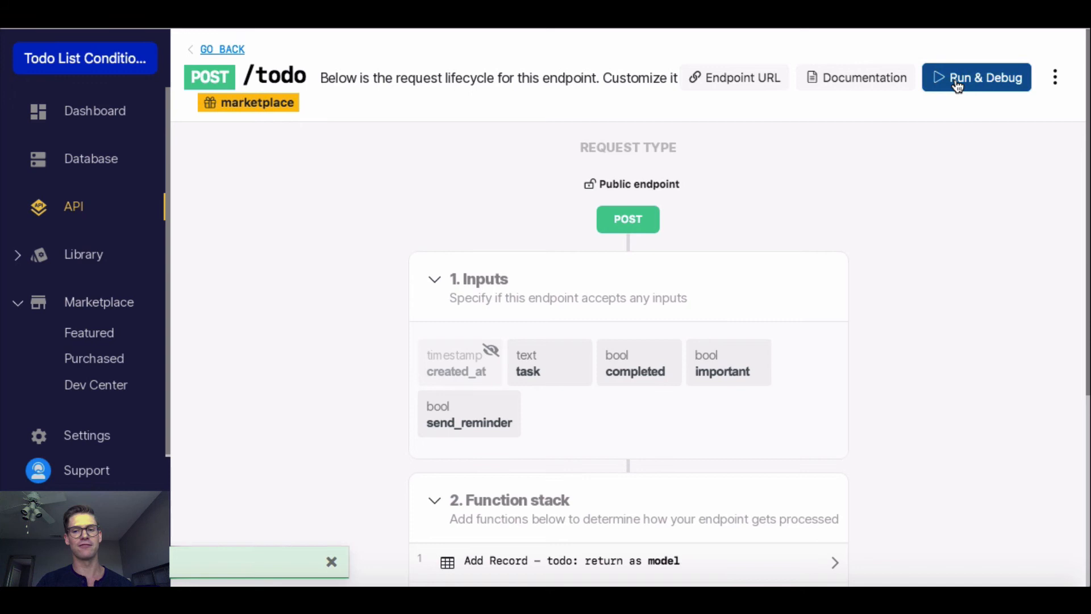
{"action": "left_click", "coordinate": [976, 77]}
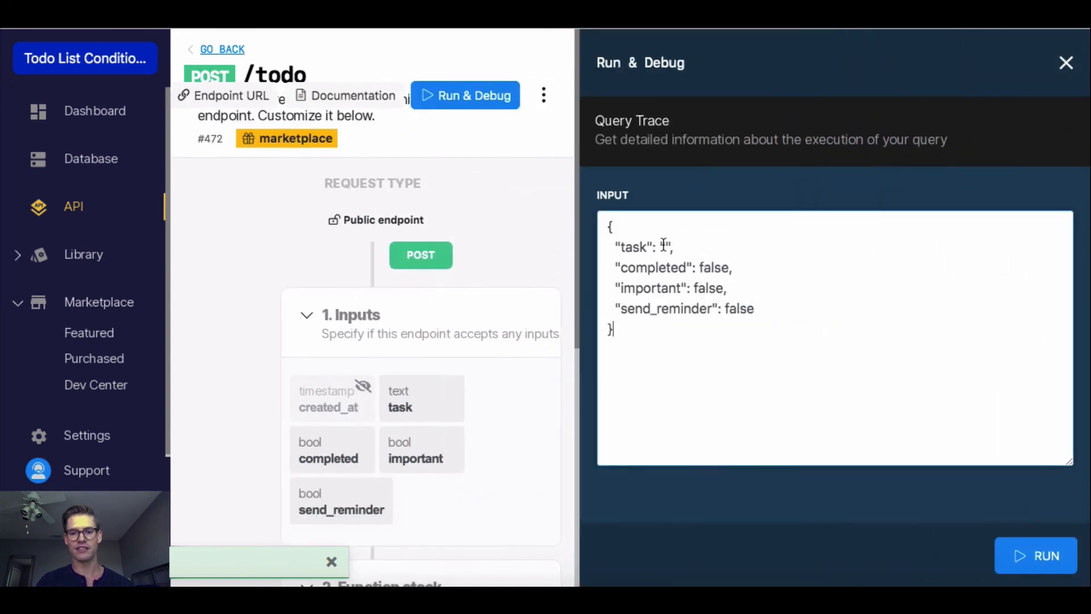
{"action": "type", "text": "Make"}
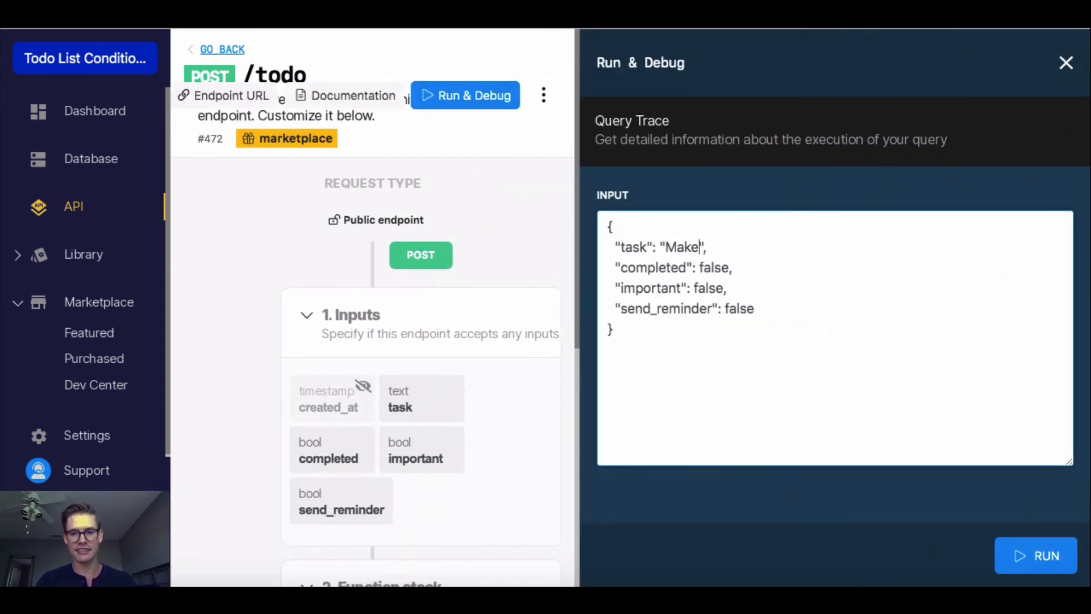
{"action": "type", "text": "more Xano"}
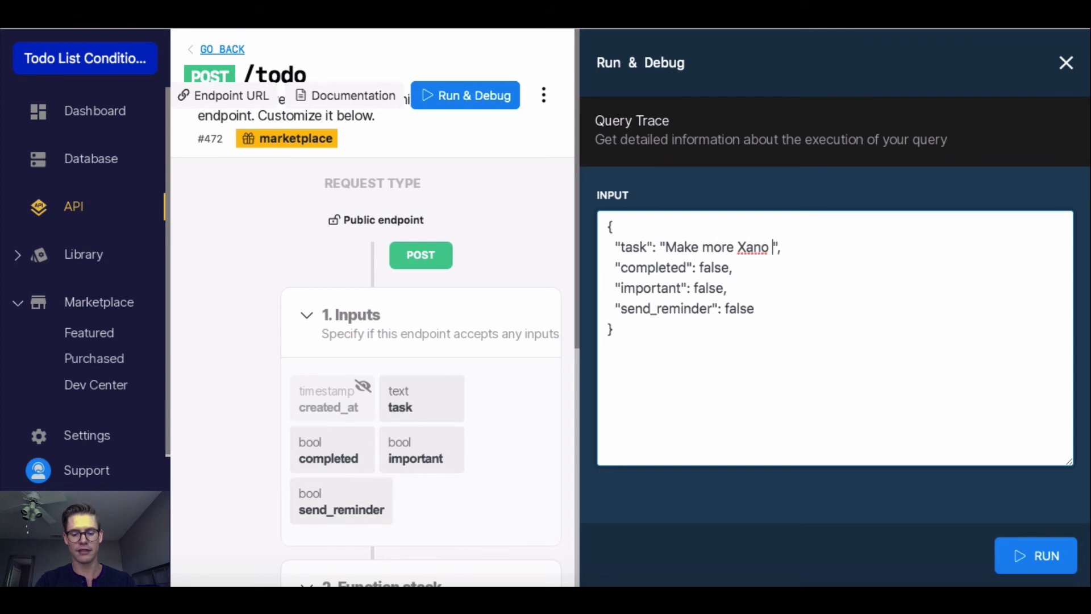
{"action": "type", "text": "videos"}
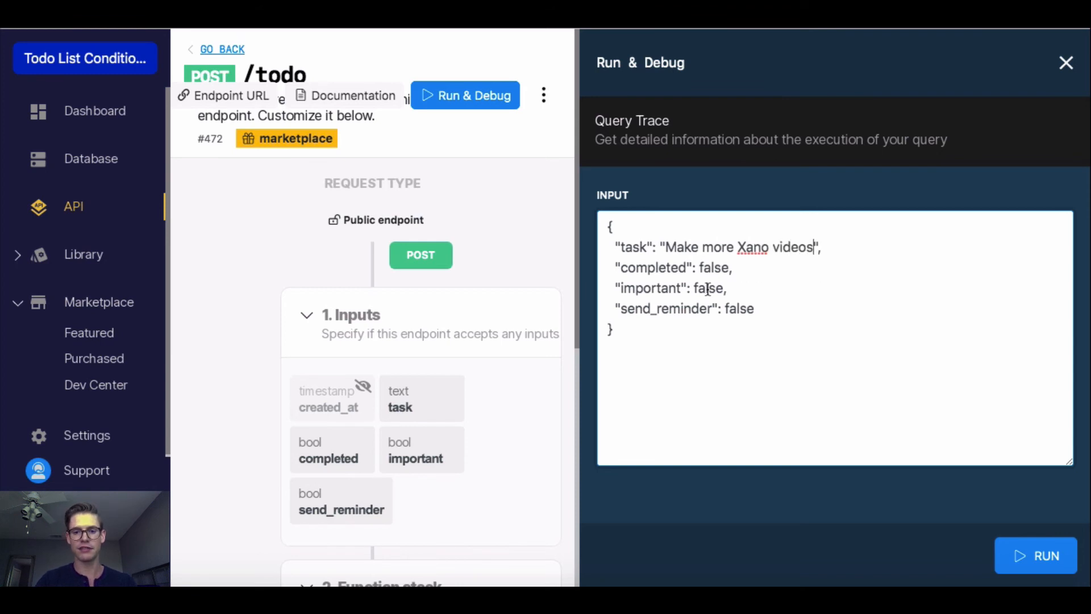
{"action": "double_click", "coordinate": [707, 288]}
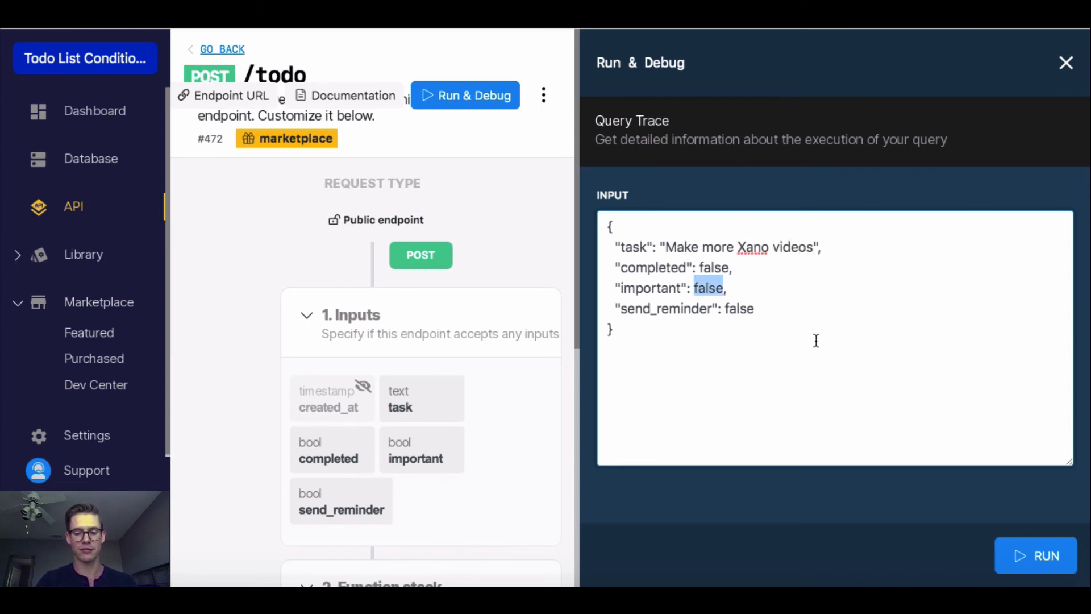
{"action": "type", "text": "true"}
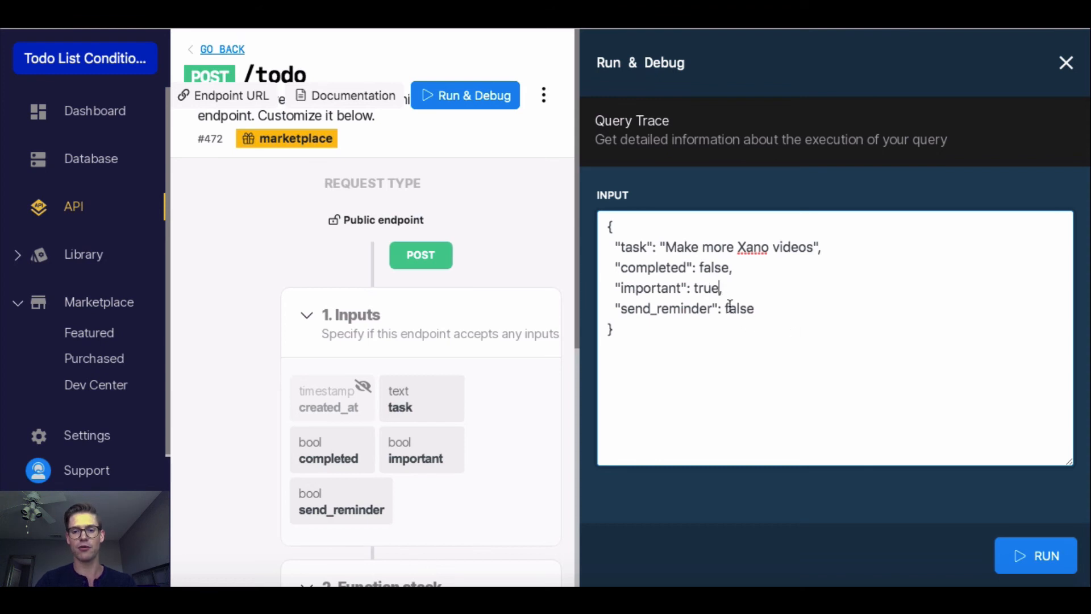
{"action": "type", "text": "tru"}
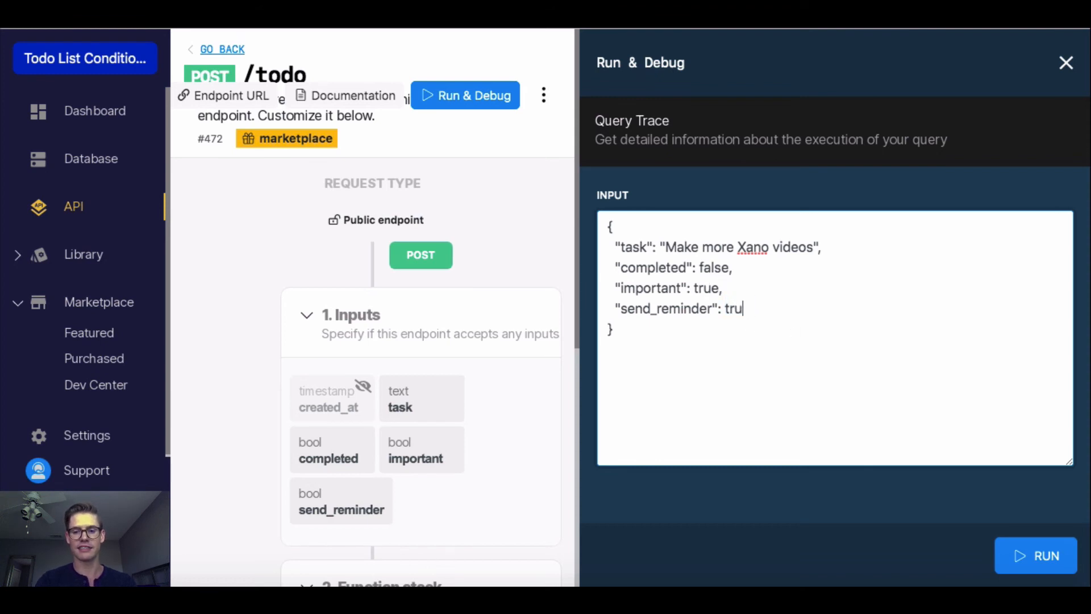
{"action": "type", "text": "e"}
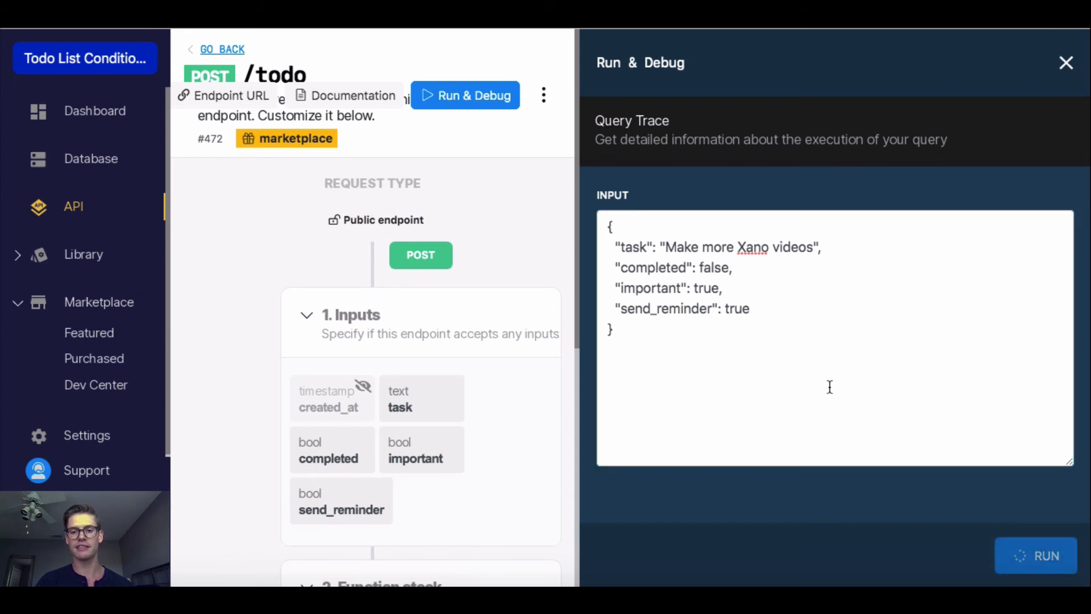
Run the test, creating todo id 4, and switch to Gmail to find the REMINDER email
{"action": "left_click", "coordinate": [1035, 556]}
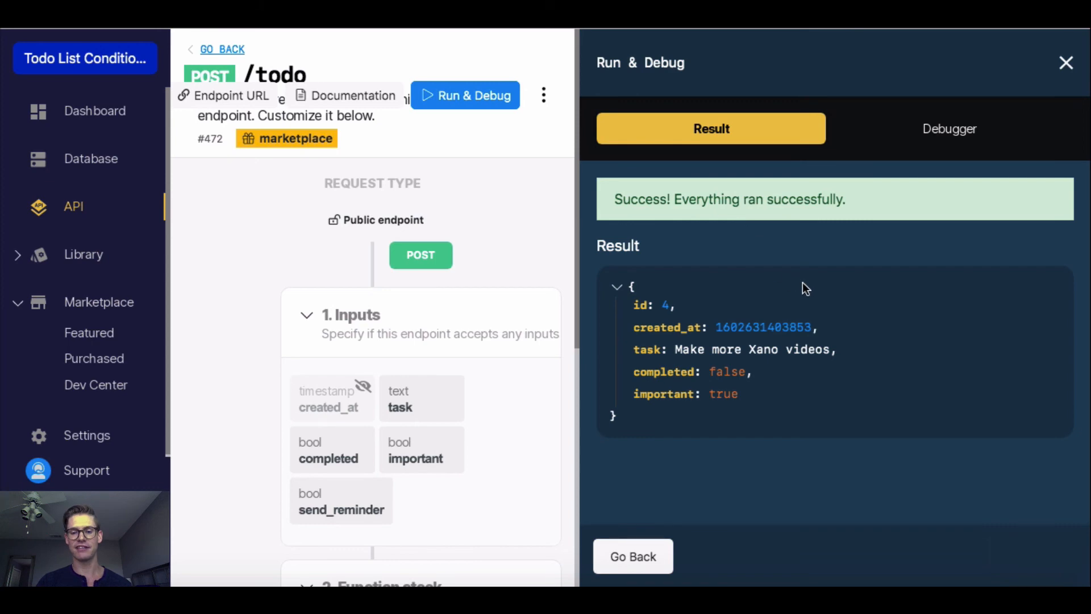
{"action": "mouse_move", "coordinate": [635, 340]}
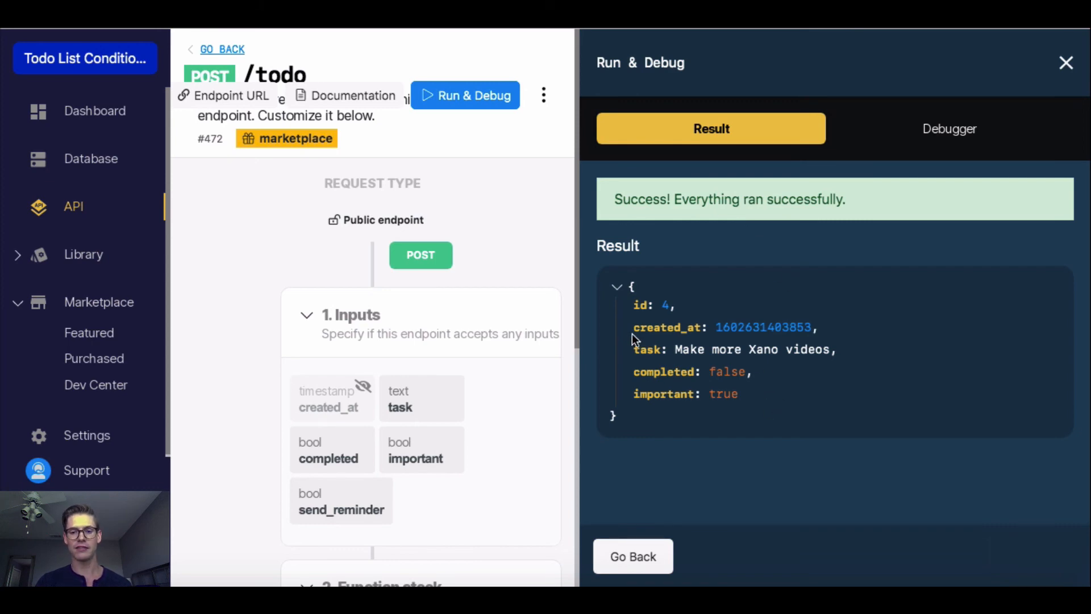
{"action": "mouse_move", "coordinate": [698, 343]}
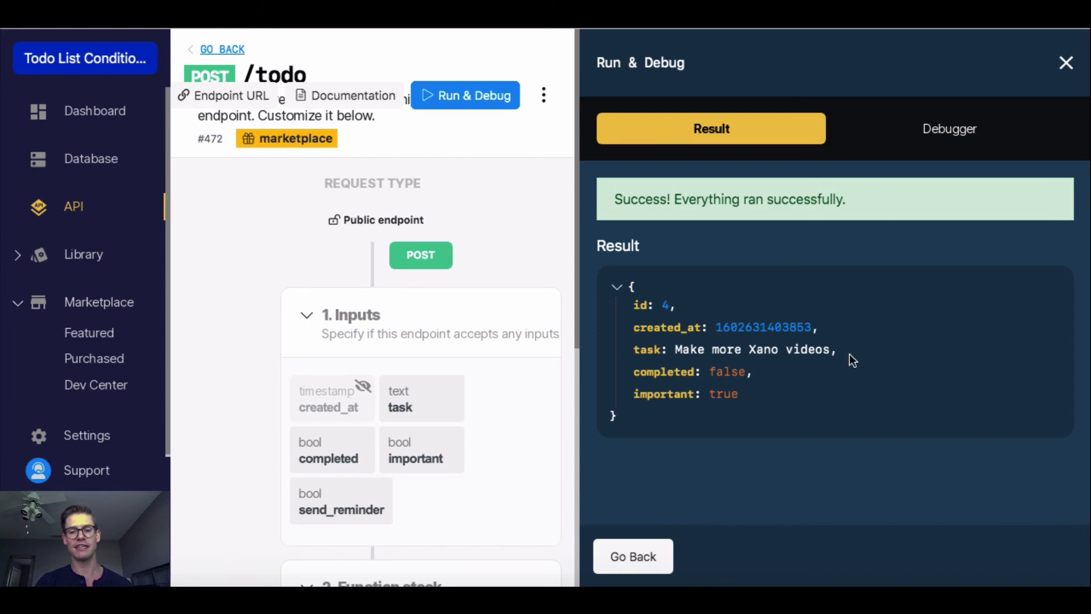
{"action": "mouse_move", "coordinate": [546, 210]}
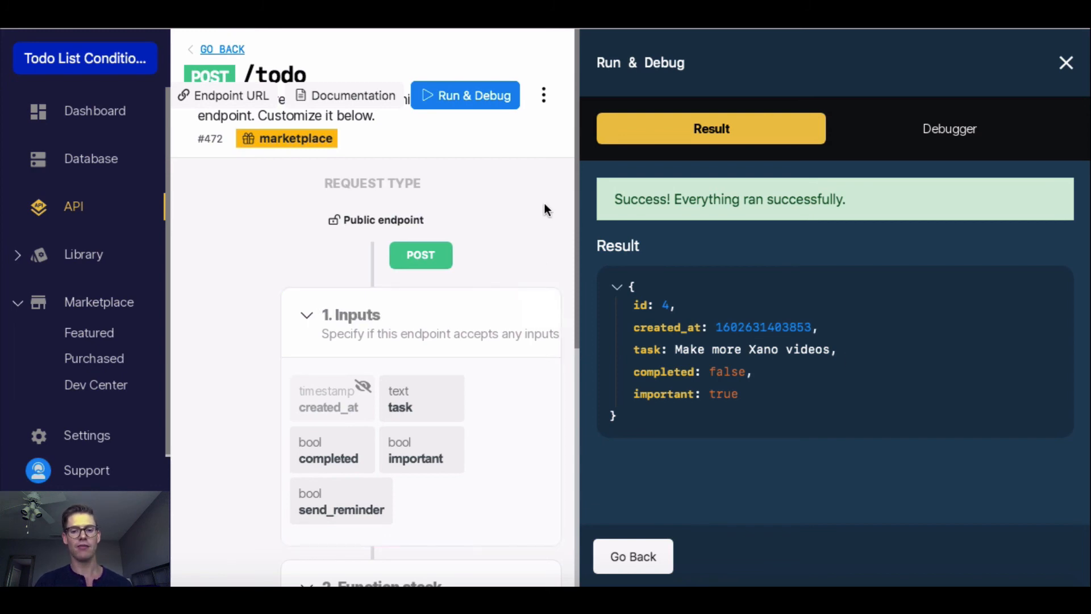
{"action": "left_click", "coordinate": [1066, 63]}
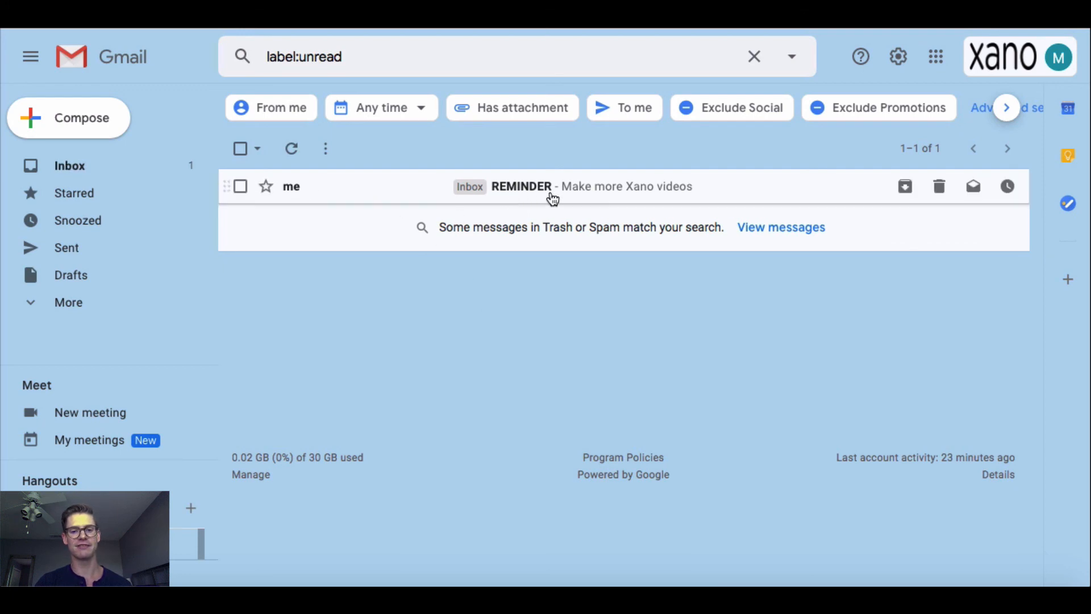
{"action": "mouse_move", "coordinate": [515, 199]}
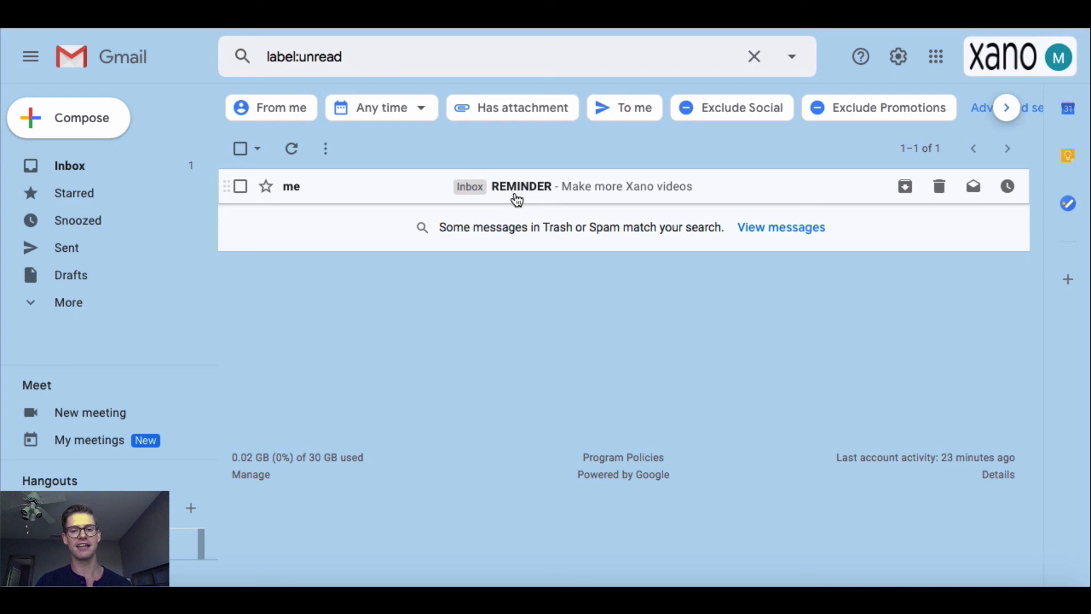
{"action": "mouse_move", "coordinate": [653, 193]}
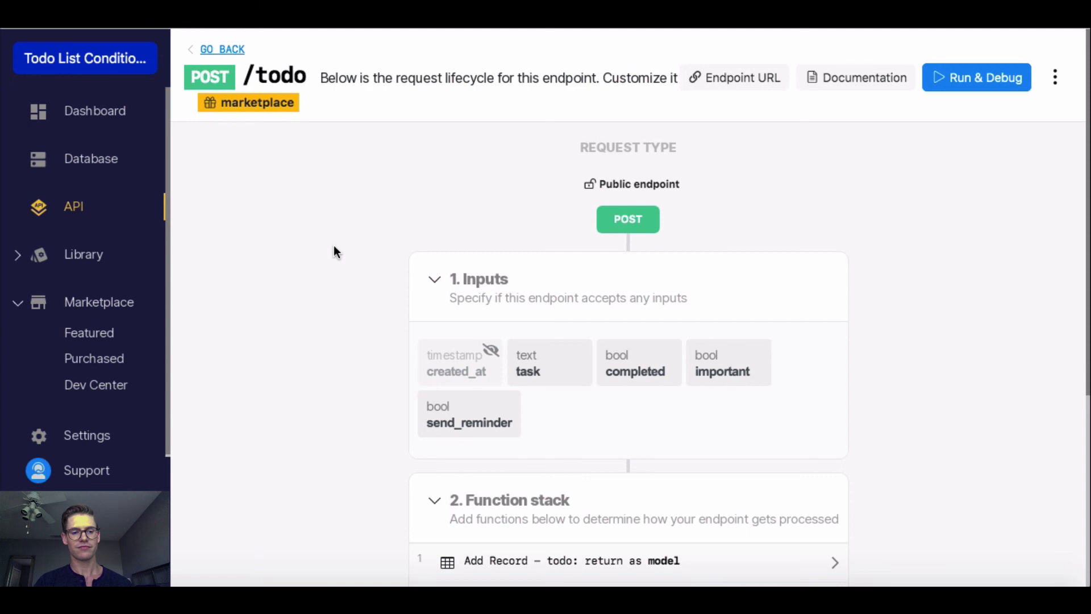
Scroll to the function stack and reopen the Conditional to review its send_reminder check
{"action": "scroll", "scroll_direction": "down", "scroll_amount": 3}
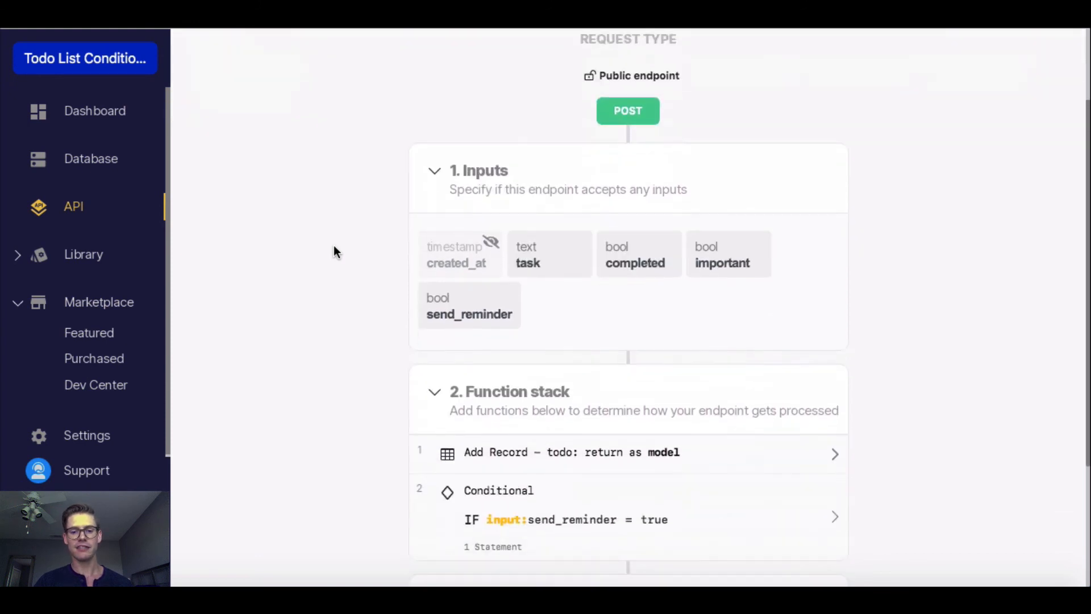
{"action": "scroll", "scroll_direction": "down", "scroll_amount": 3}
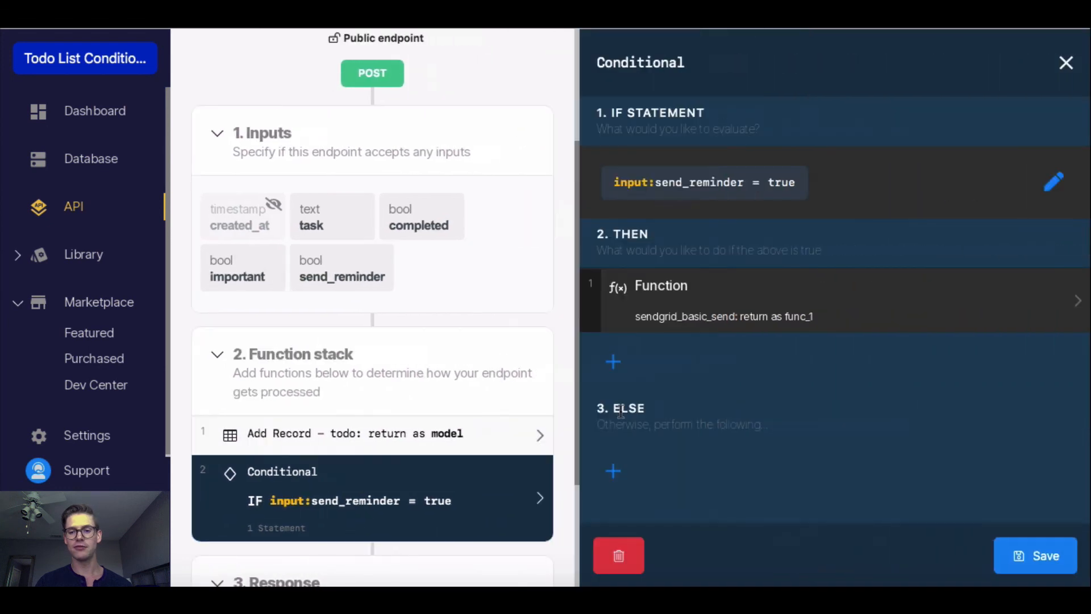
{"action": "left_click", "coordinate": [613, 361]}
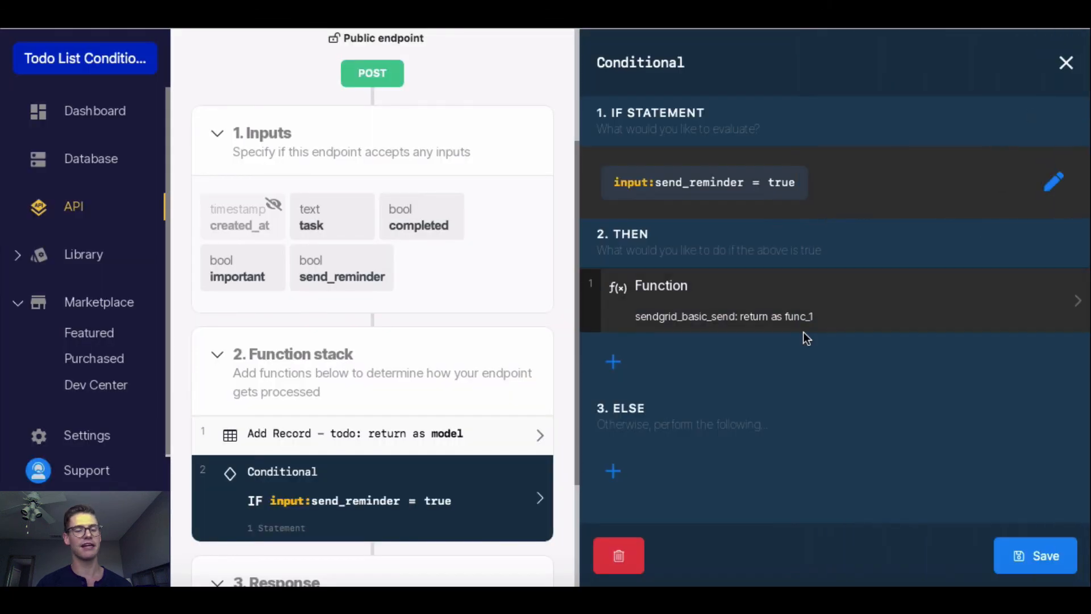
{"action": "mouse_move", "coordinate": [746, 444]}
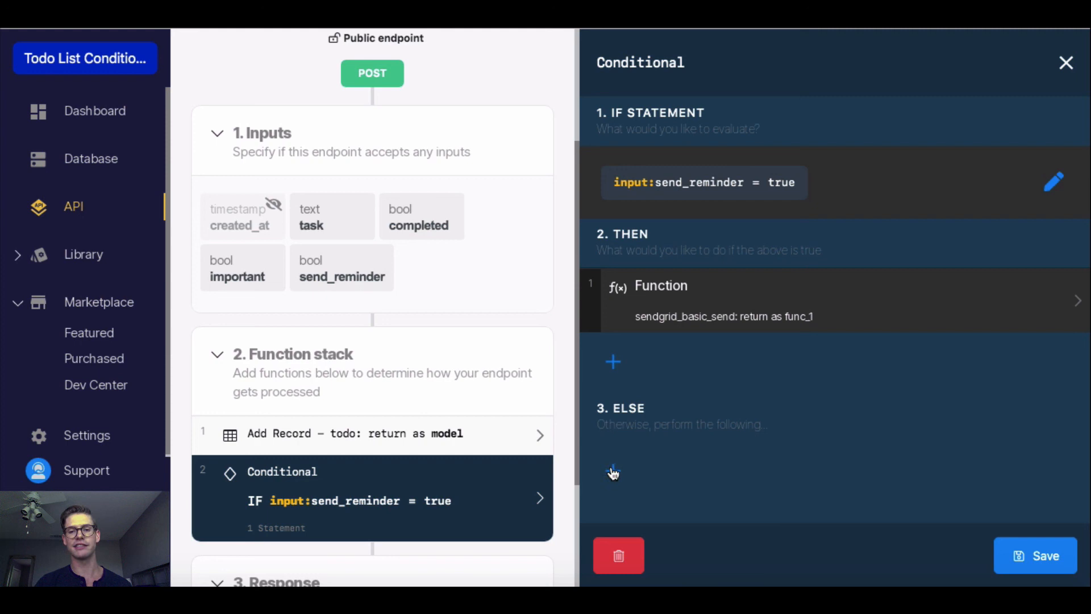
{"action": "mouse_move", "coordinate": [686, 470]}
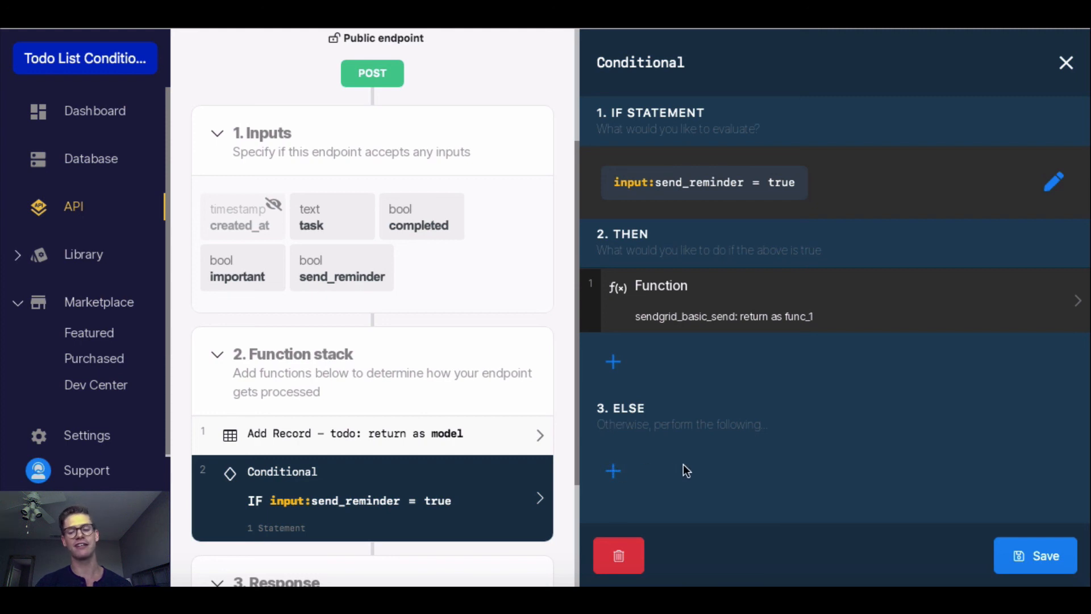
{"action": "mouse_move", "coordinate": [744, 462]}
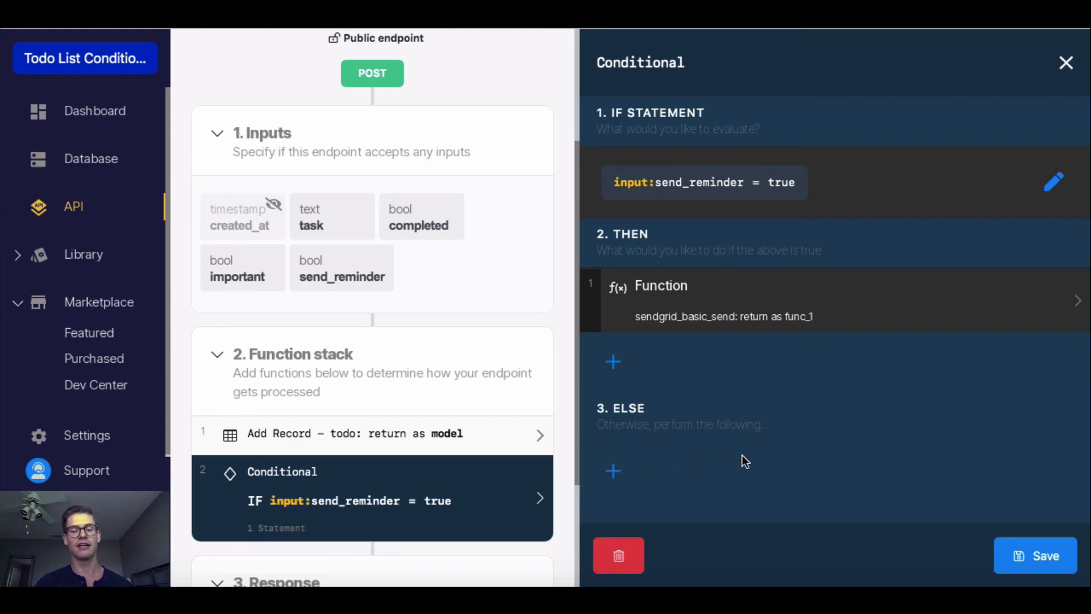